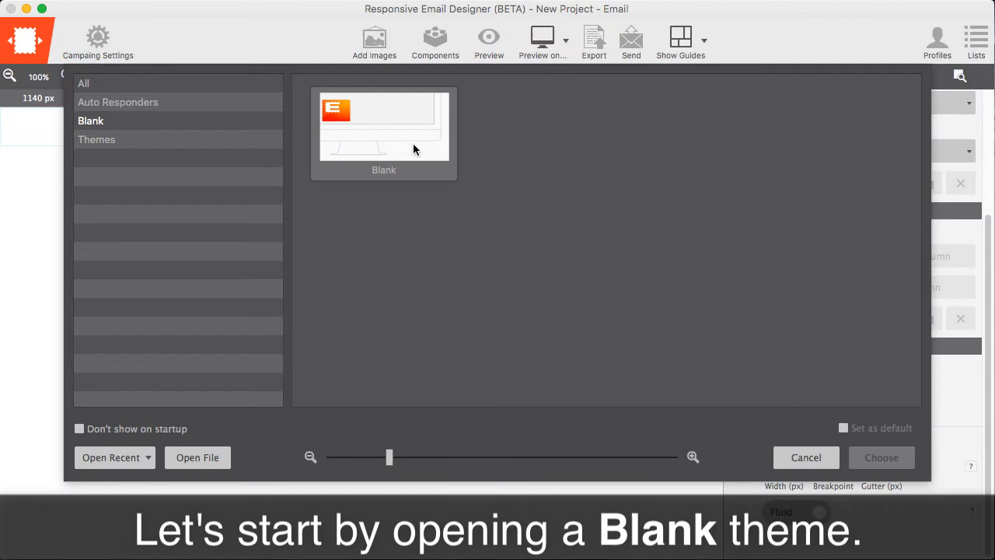
Step: Create a new email from the Blank theme and briefly view the Components library
left_click(382, 128)
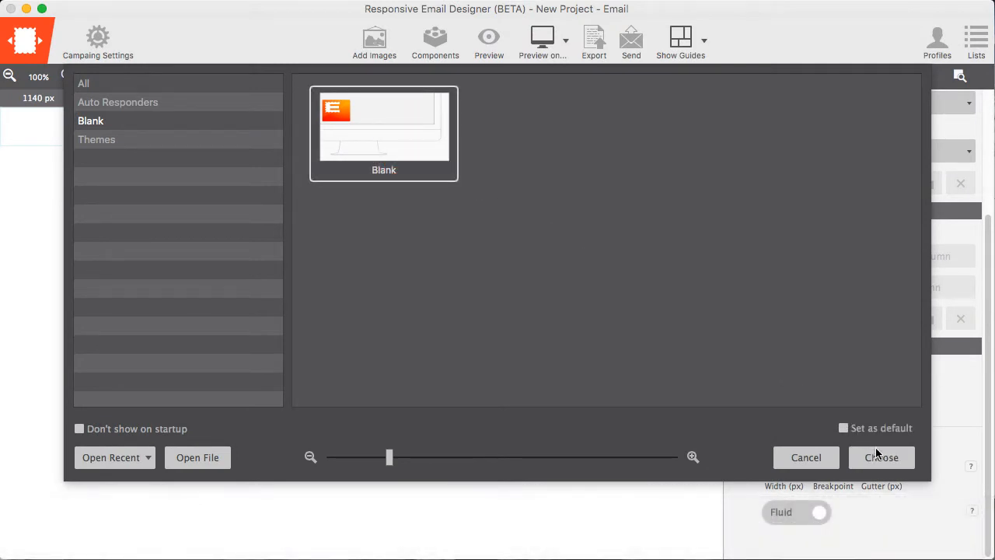
left_click(879, 457)
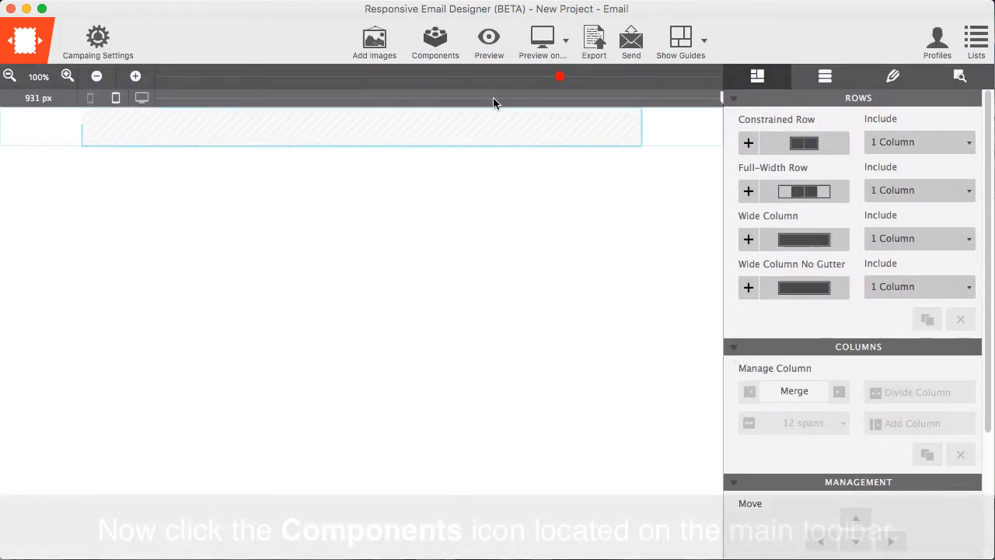
left_click(433, 39)
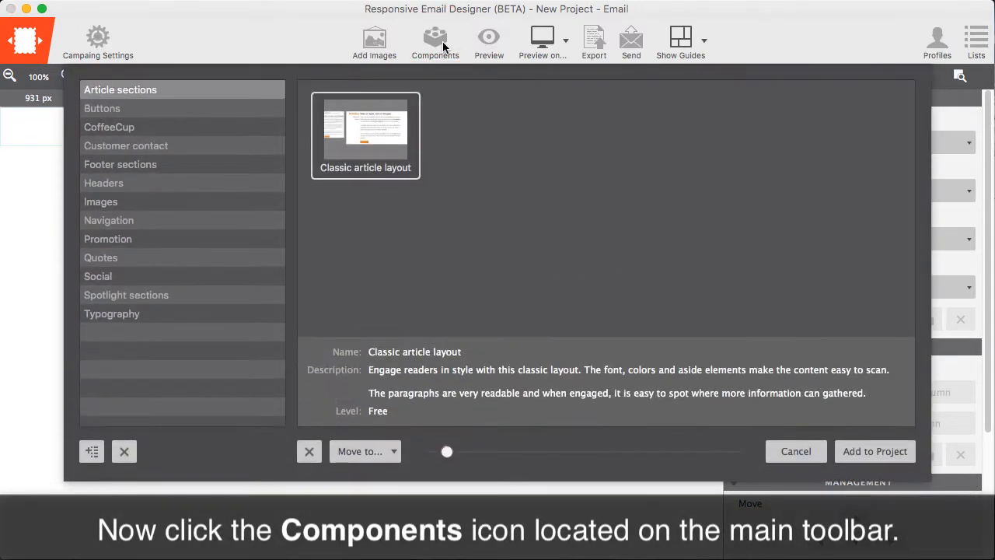
mouse_move(280, 113)
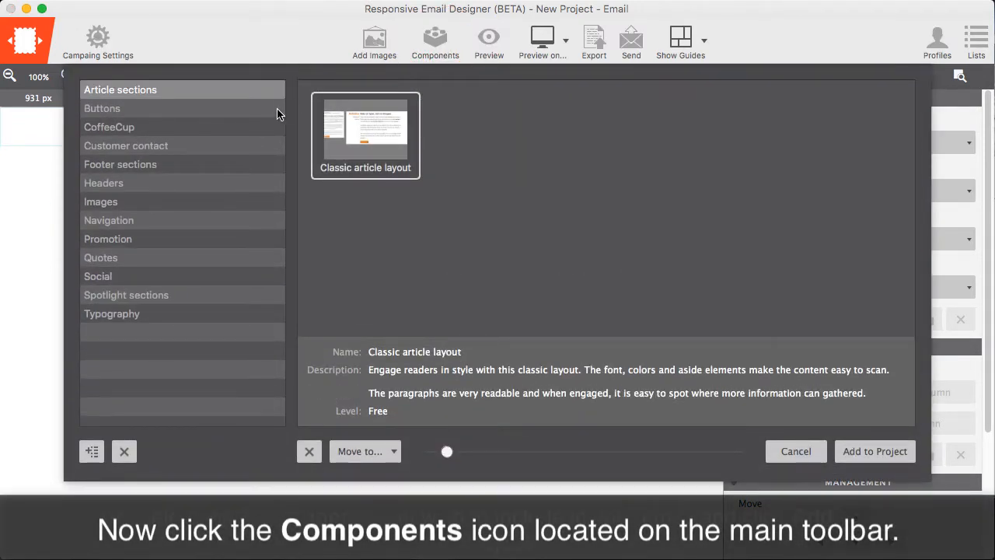
left_click(124, 146)
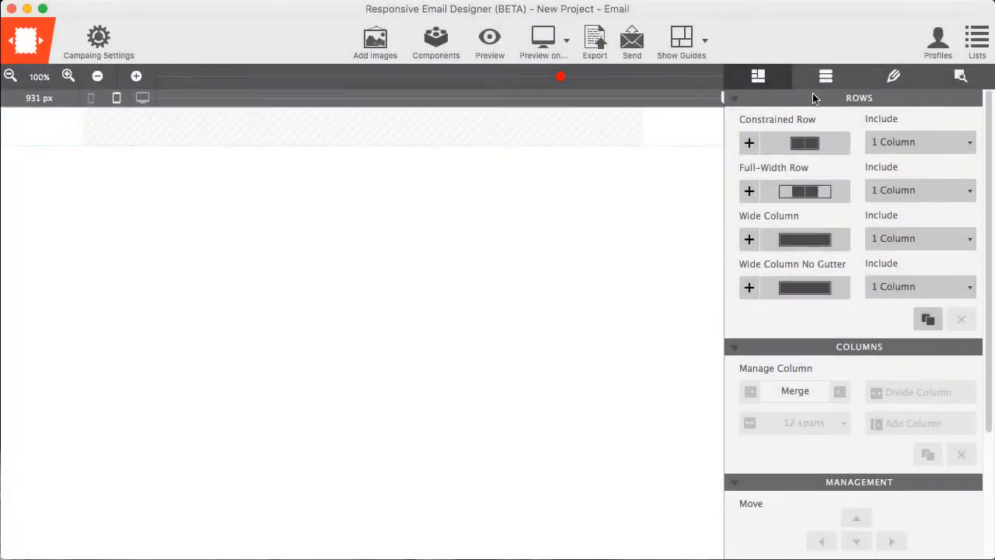
Step: Insert the Newsletter header component from the Components list
left_click(825, 76)
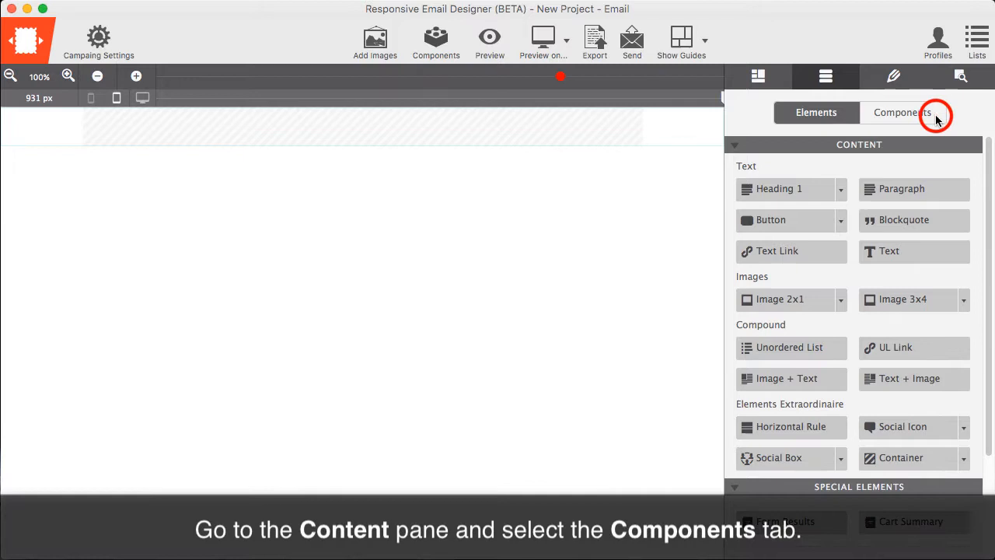
left_click(902, 112)
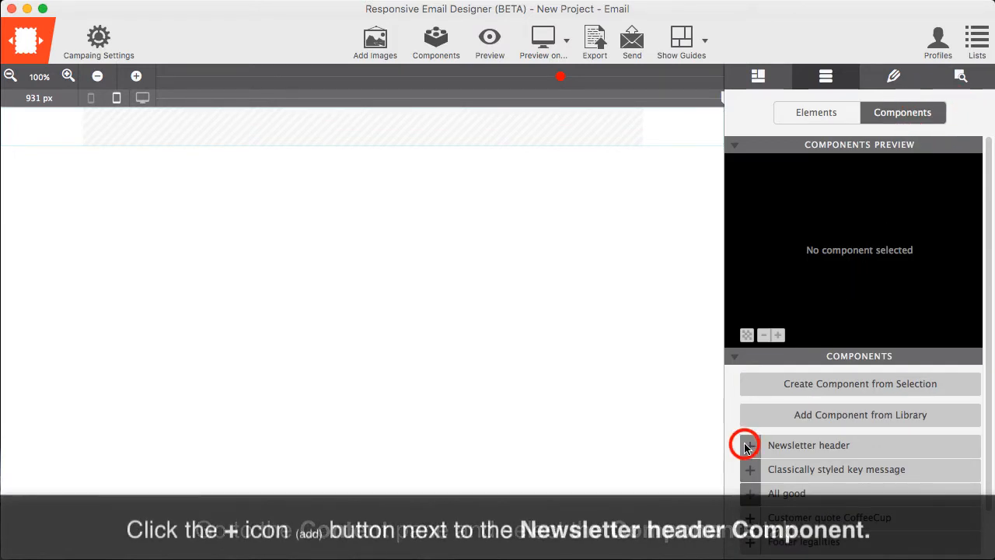
left_click(749, 445)
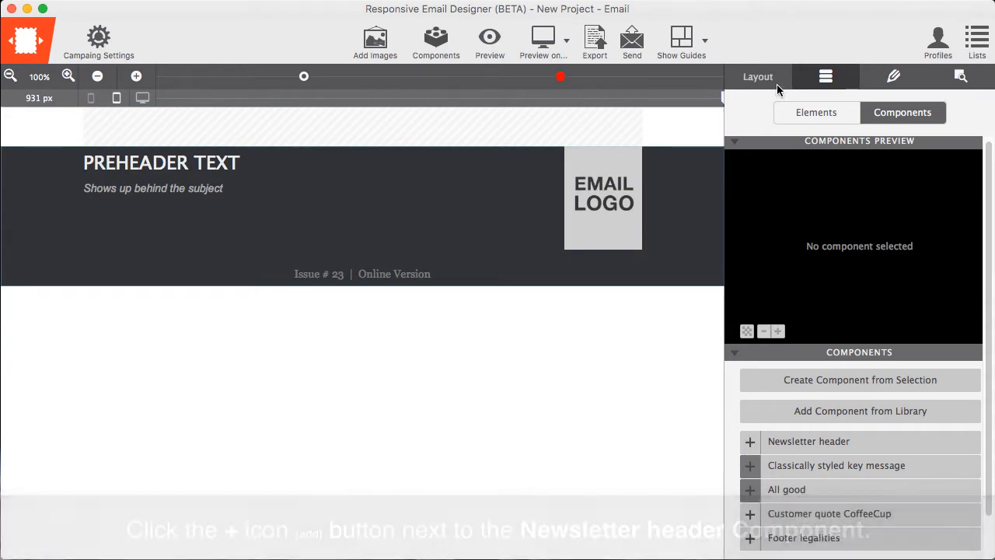
Step: Move the header row above the empty row using the Layout pane
left_click(758, 76)
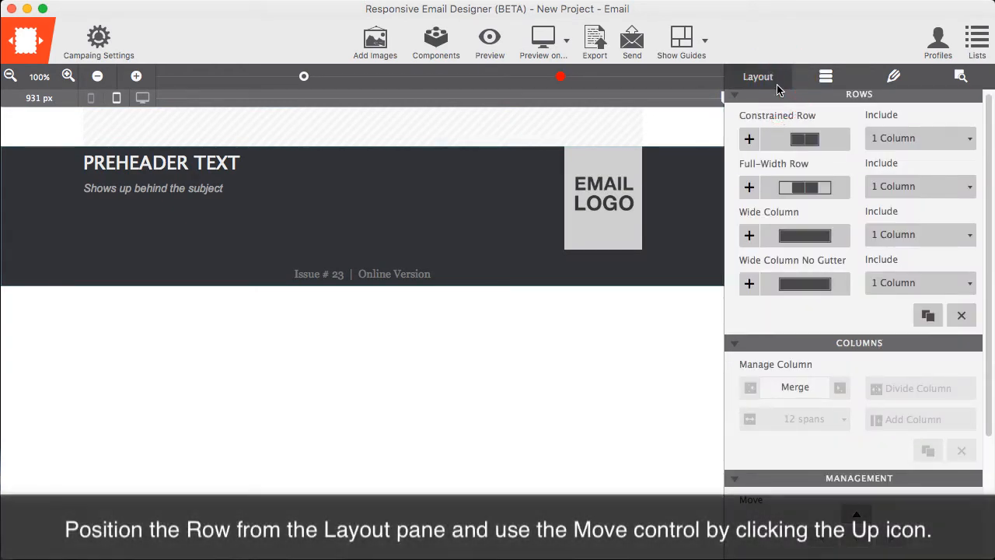
left_click(759, 76)
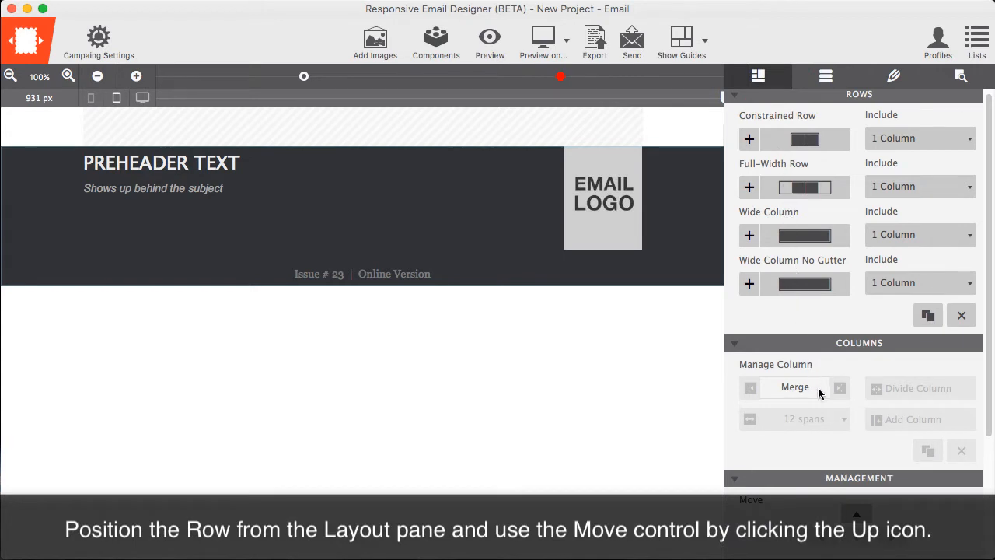
left_click(857, 512)
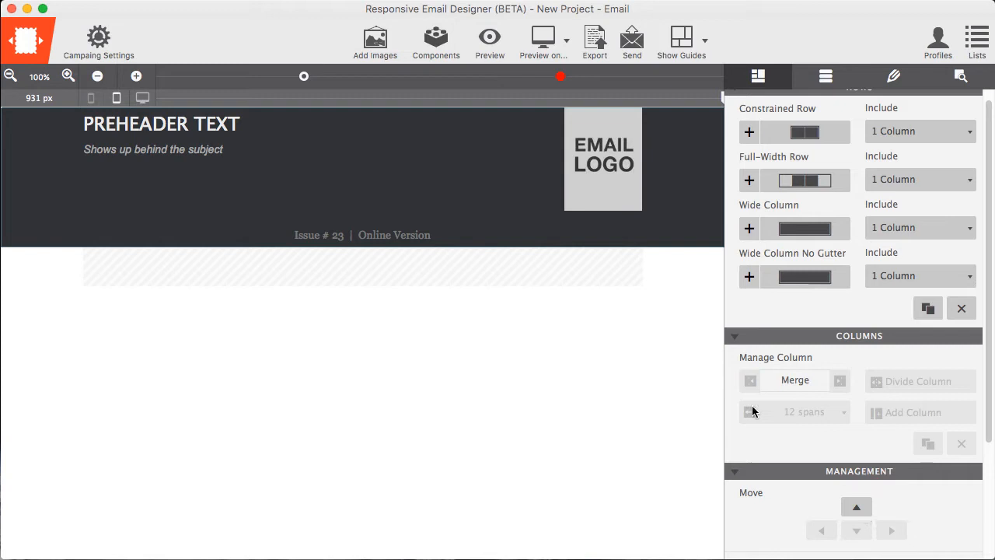
left_click(162, 125)
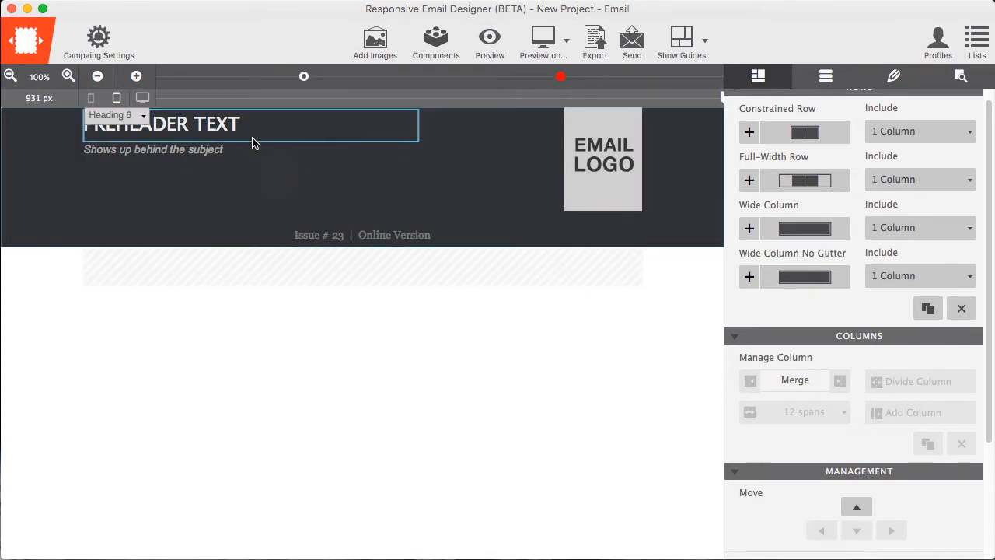
Step: Rewrite the preheader heading to read TELL US ABOUT OUR TIME
double_click(233, 127)
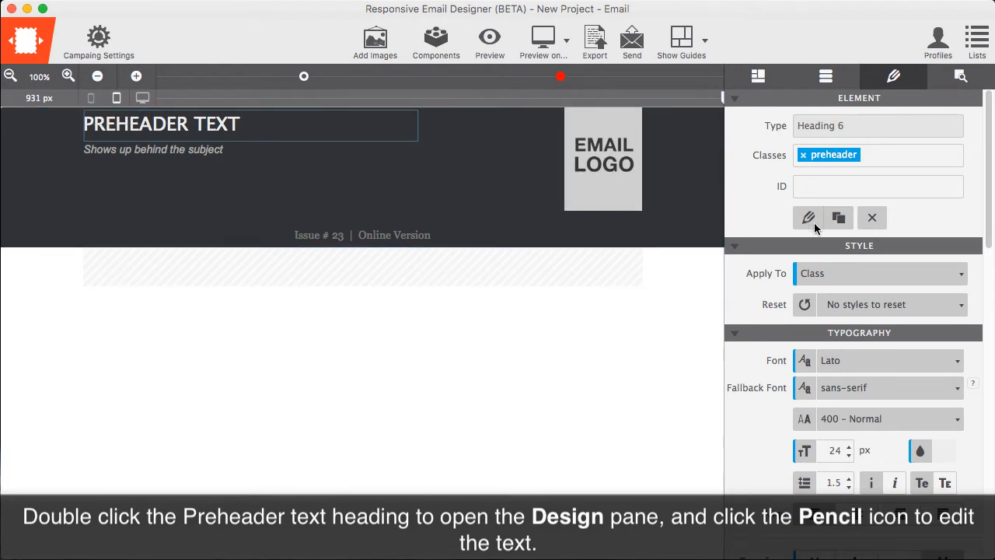
left_click(808, 218)
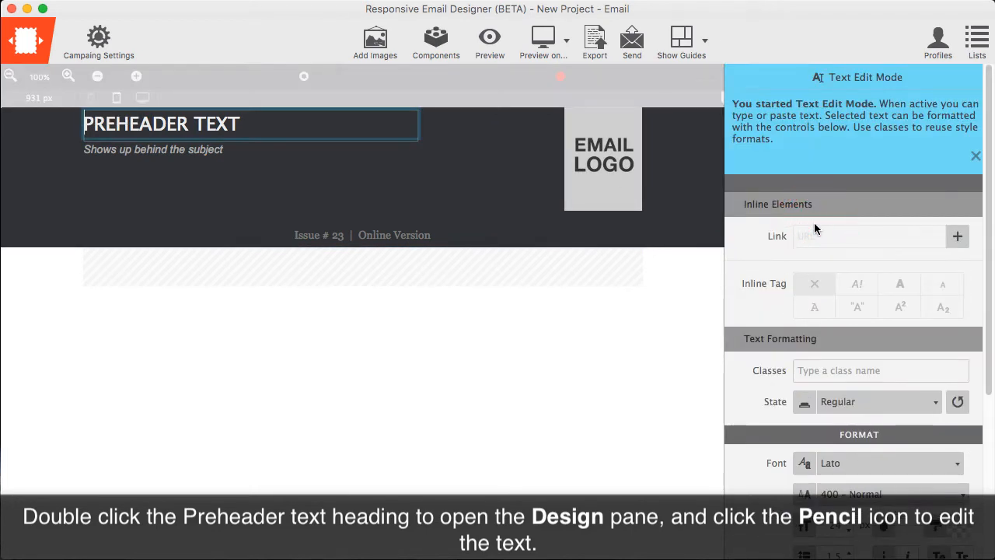
type("TELL")
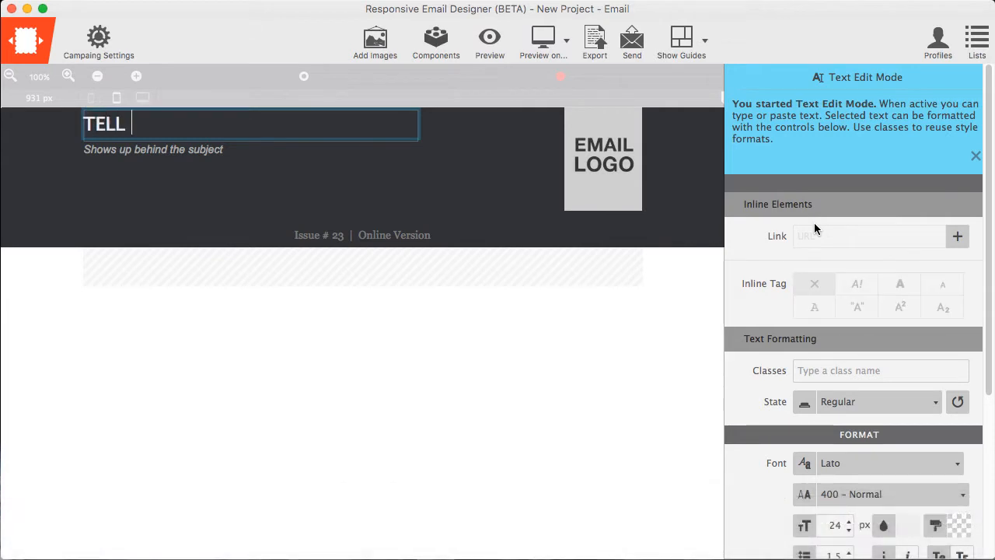
type("US ABOUT OUR TIME")
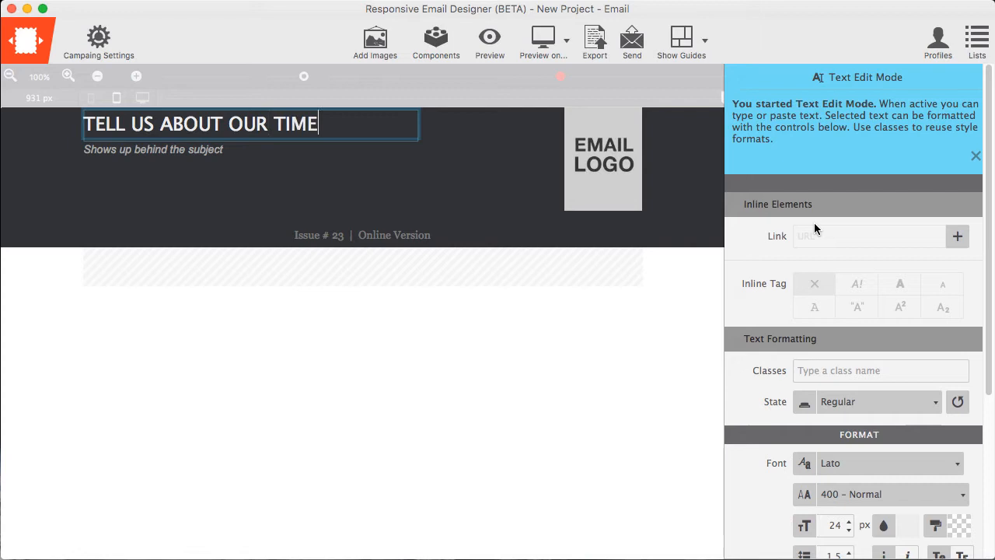
Step: Change the subtitle to Provide feedback on our custom watches!
scroll("down", 3)
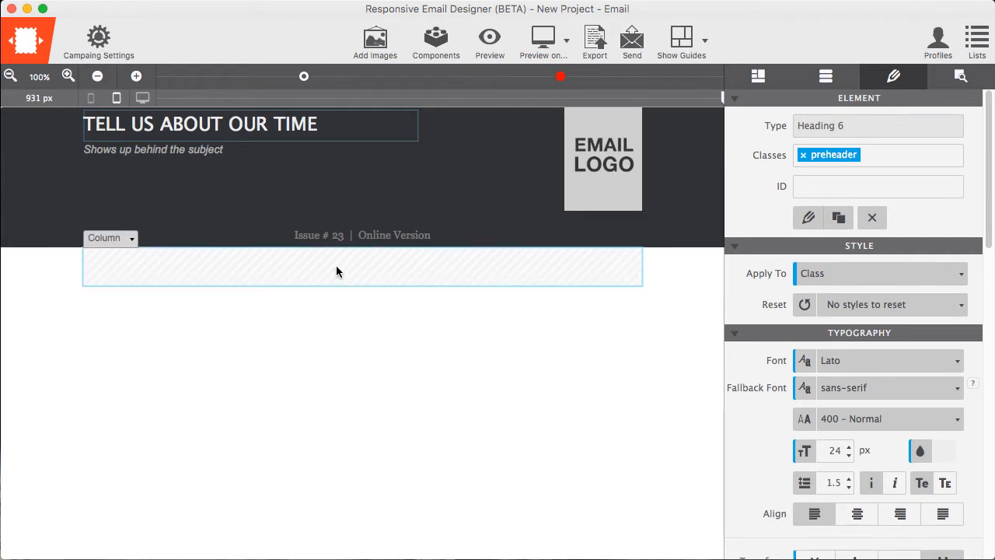
left_click(217, 150)
type("Provide feedback on our cus")
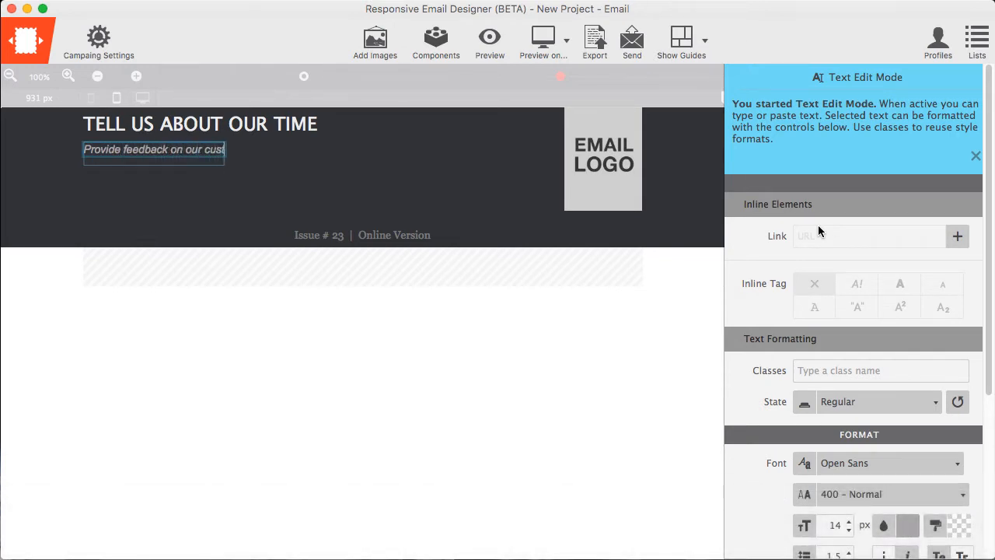
type("tom watches!")
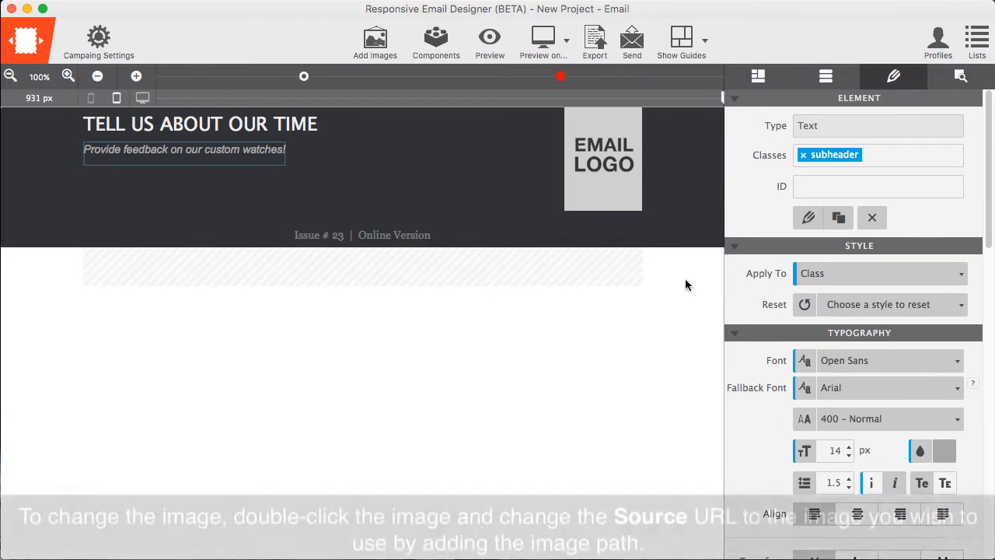
Step: Point the logo image source to the wtg-logo.png WTG watch logo
left_click(603, 159)
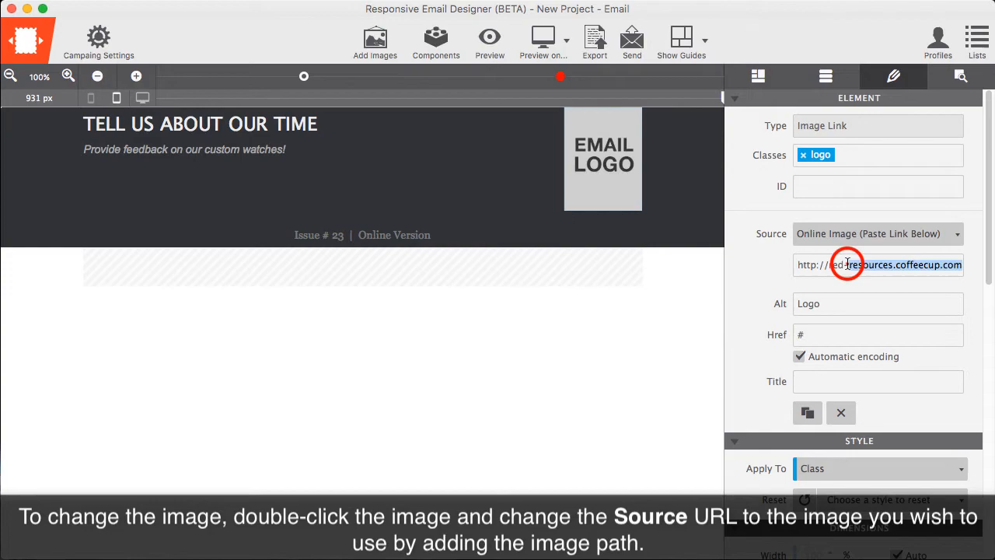
type("-test.coffeecup.com/wtg-logo.png")
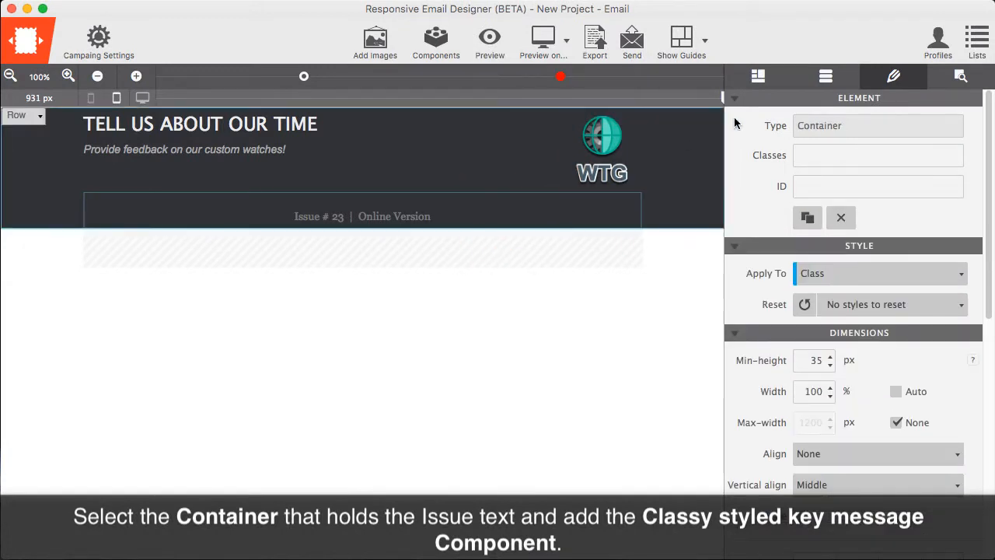
Step: Insert the Classically styled key message component below the header
left_click(825, 76)
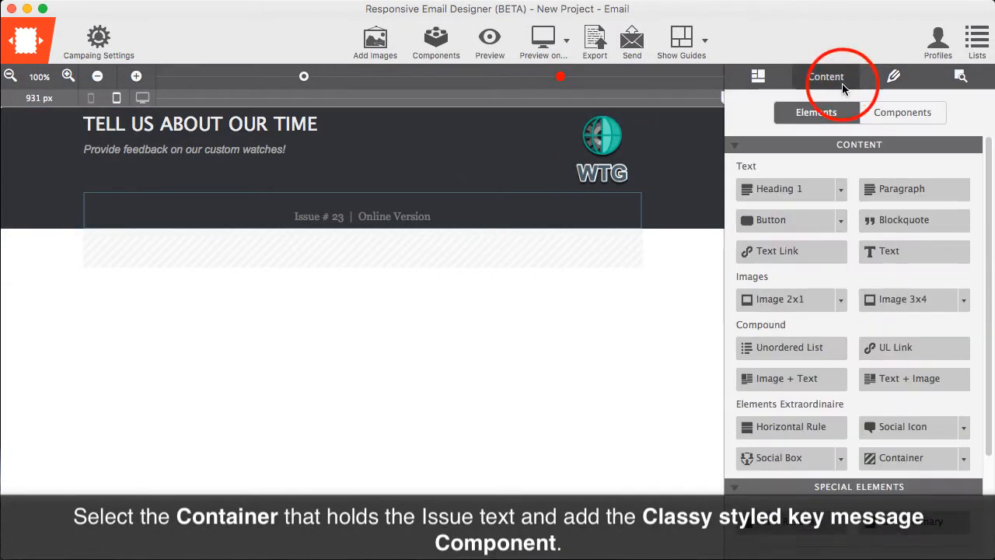
left_click(901, 112)
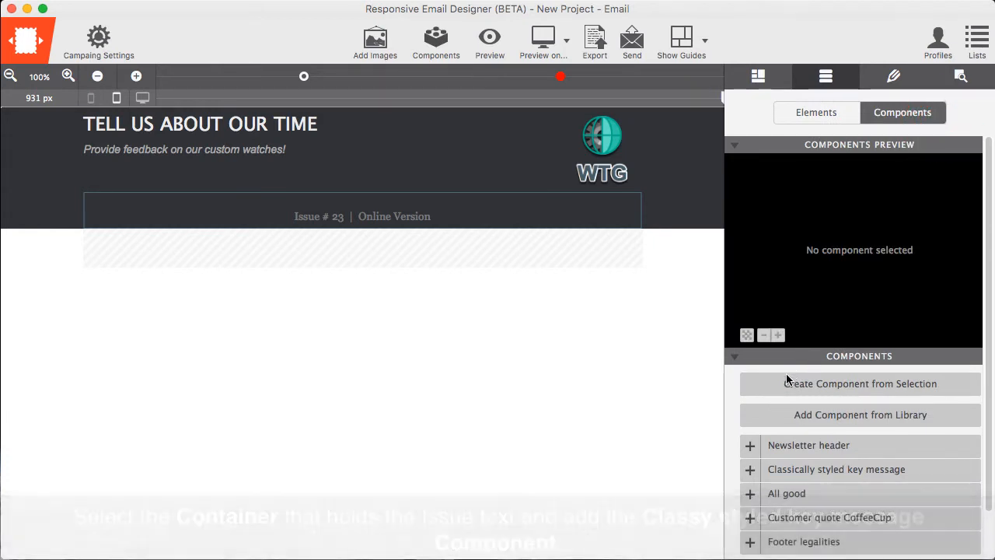
left_click(749, 469)
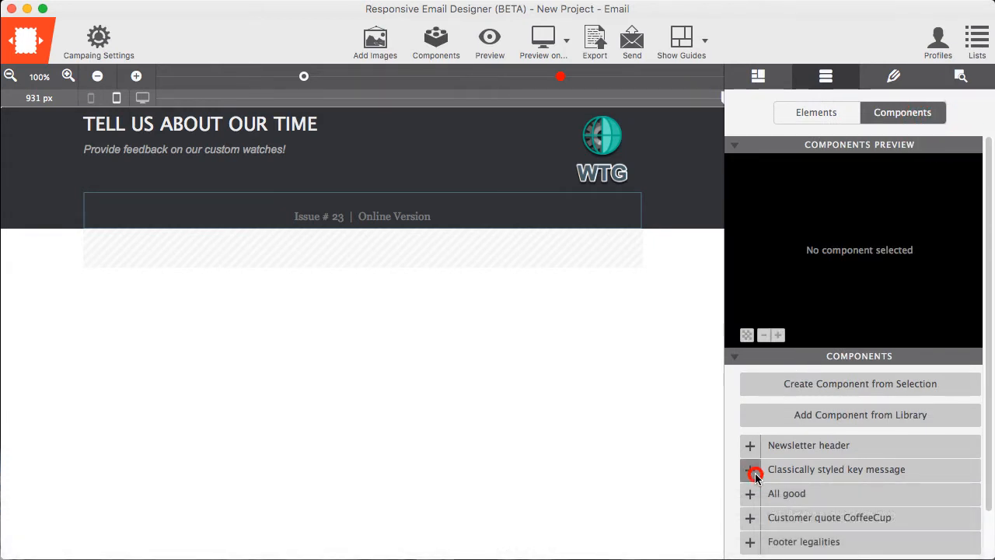
left_click(750, 469)
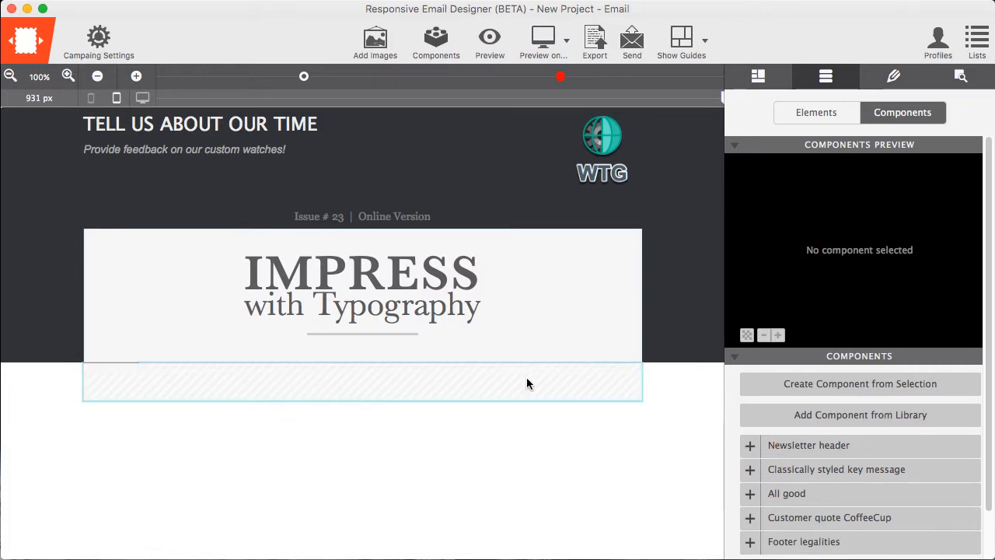
Step: Replace Typography with Watchography so the heading reads IMPRESS with Watchography
left_click(373, 315)
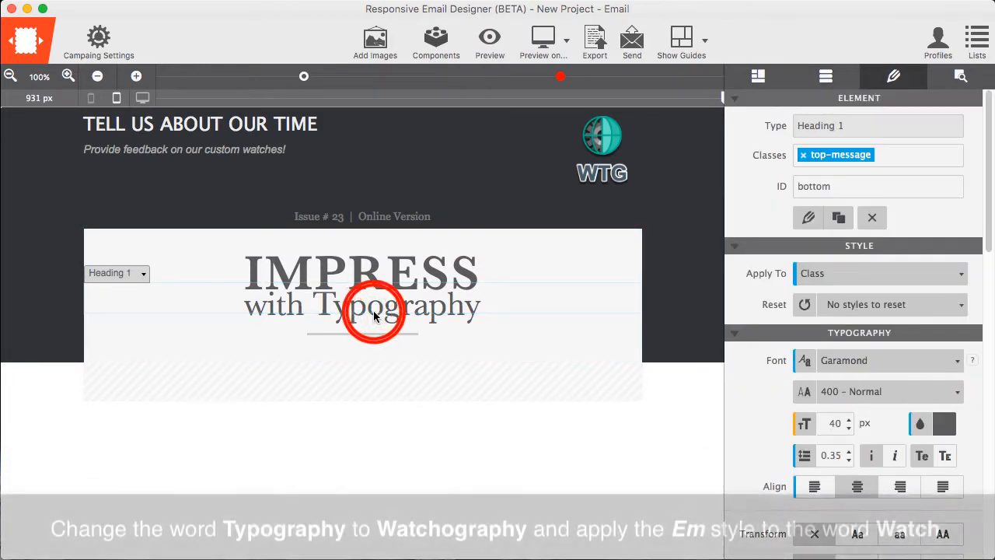
left_click(808, 218)
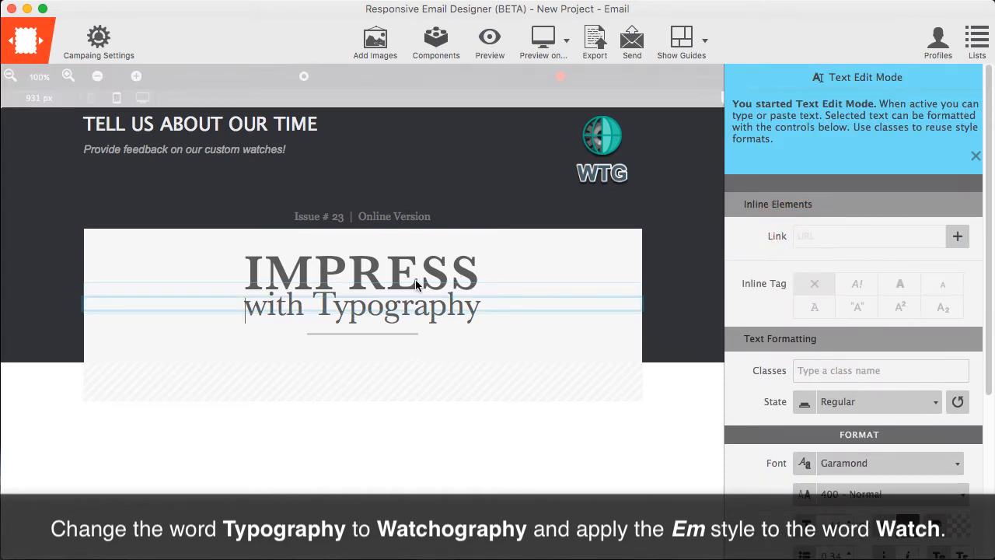
double_click(319, 308)
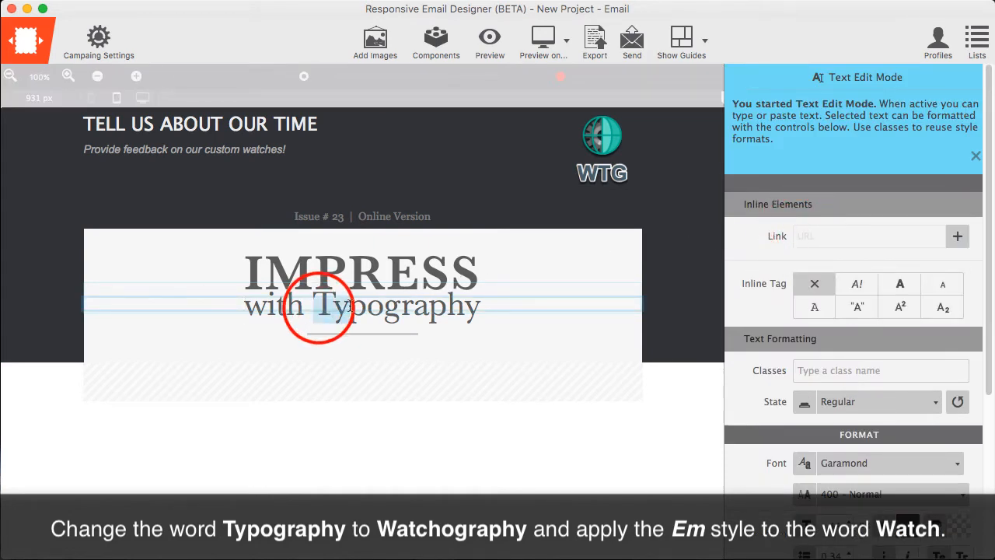
type("Watchography")
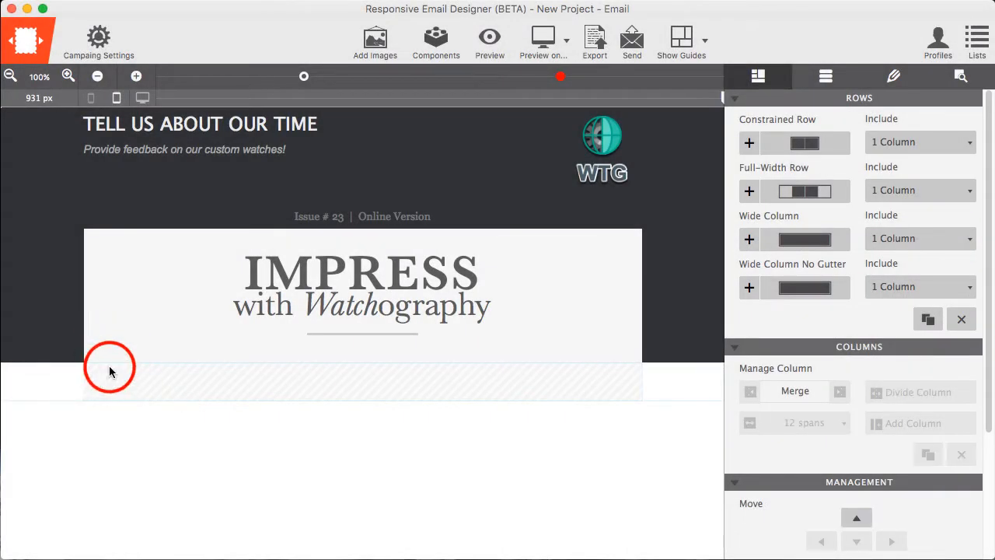
mouse_move(749, 131)
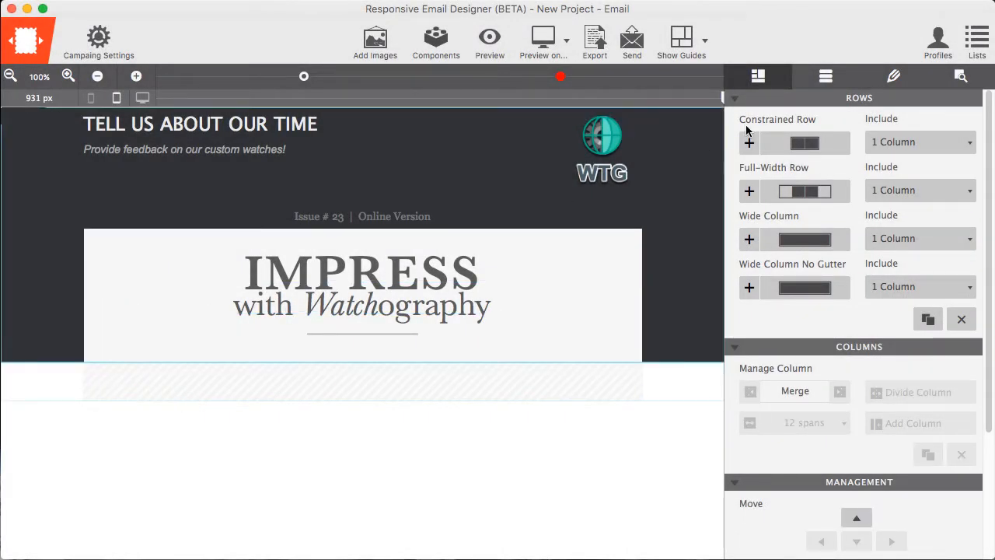
Step: Give the new row the class product-r and 25 px top and bottom padding
left_click(895, 76)
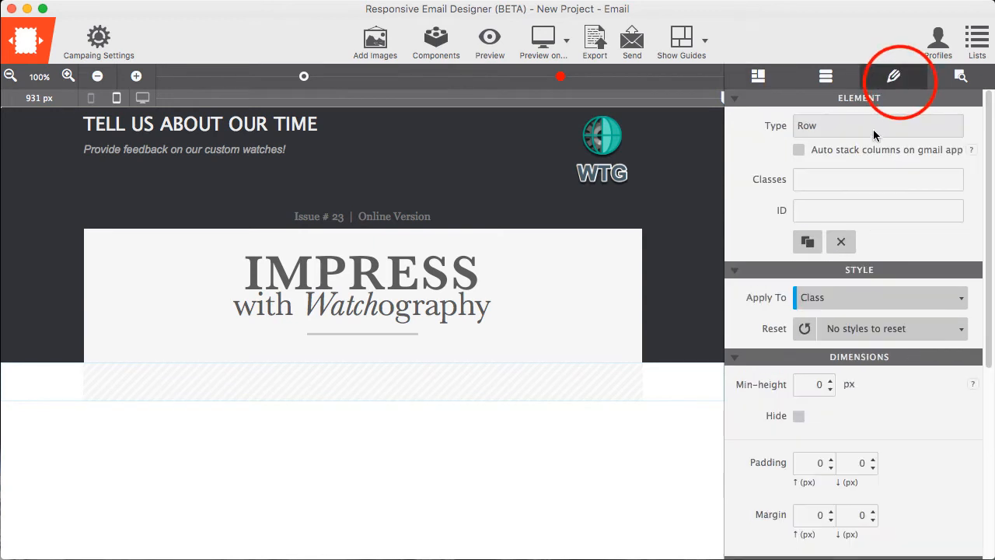
left_click(878, 179)
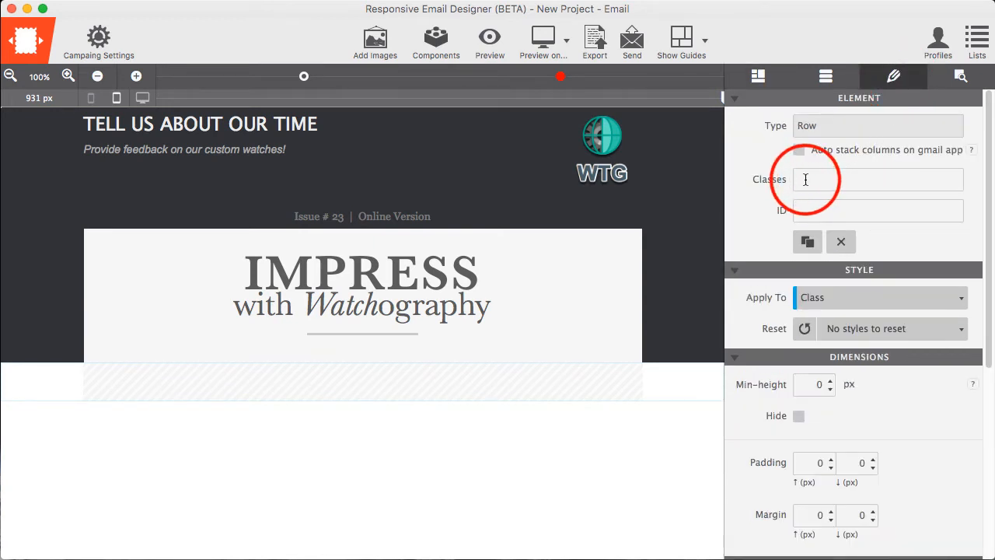
type("product-r")
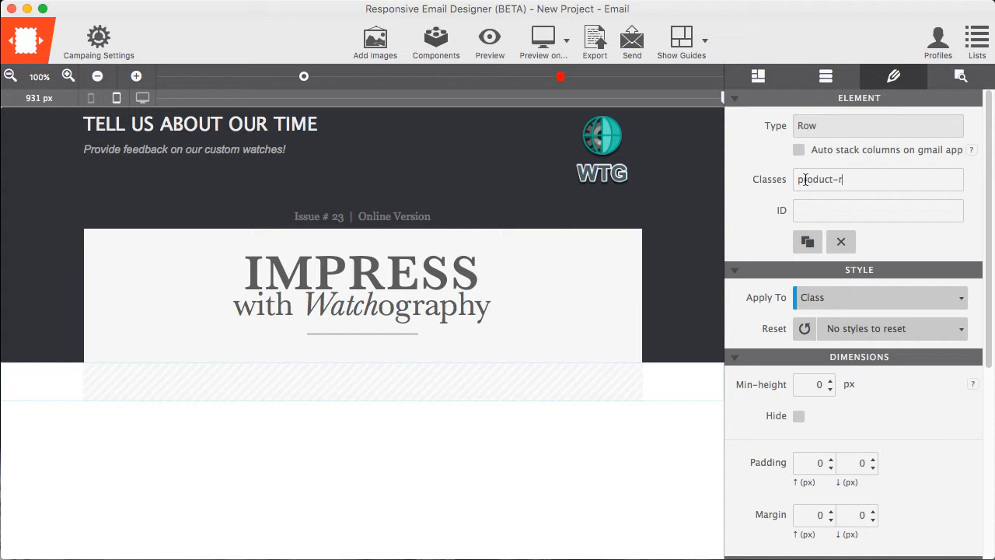
scroll("down", 3)
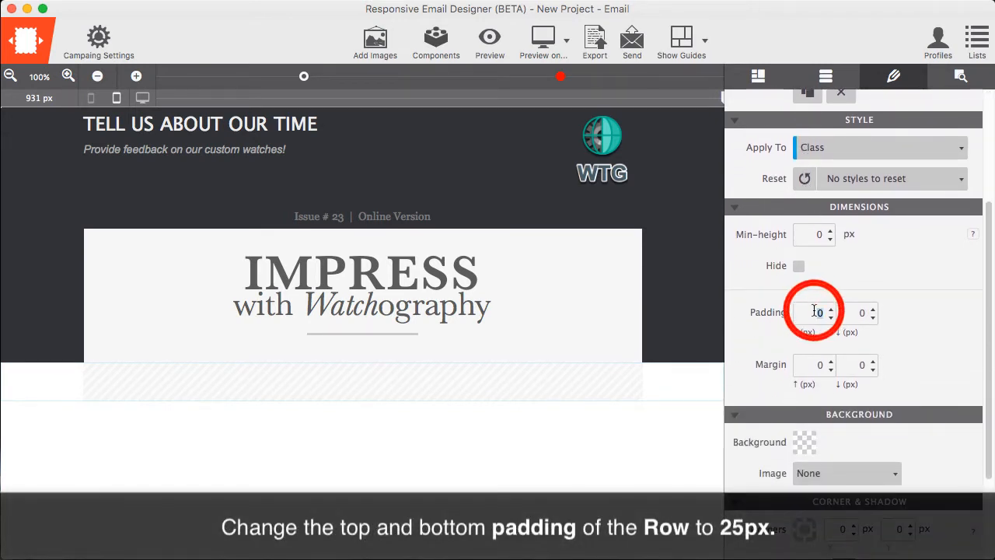
type("25")
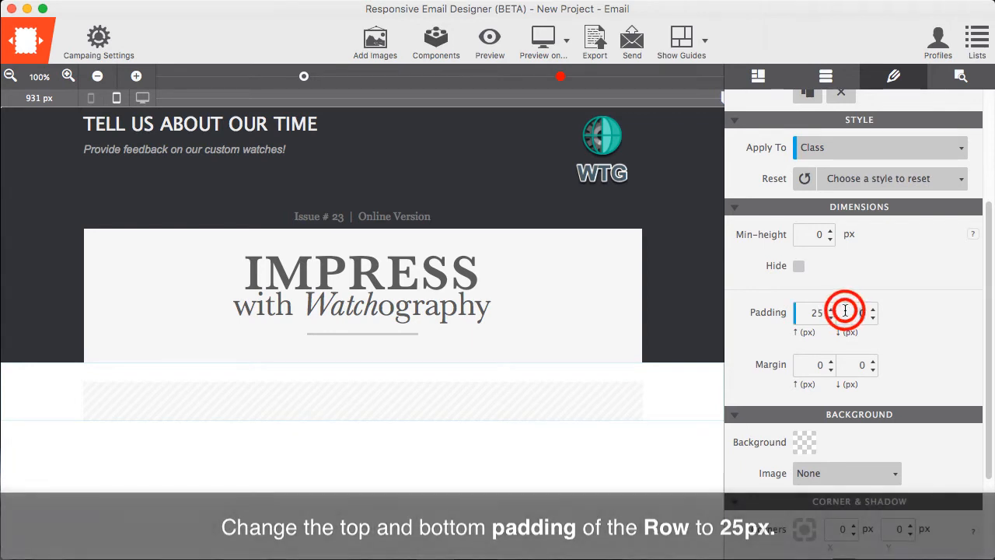
type("25")
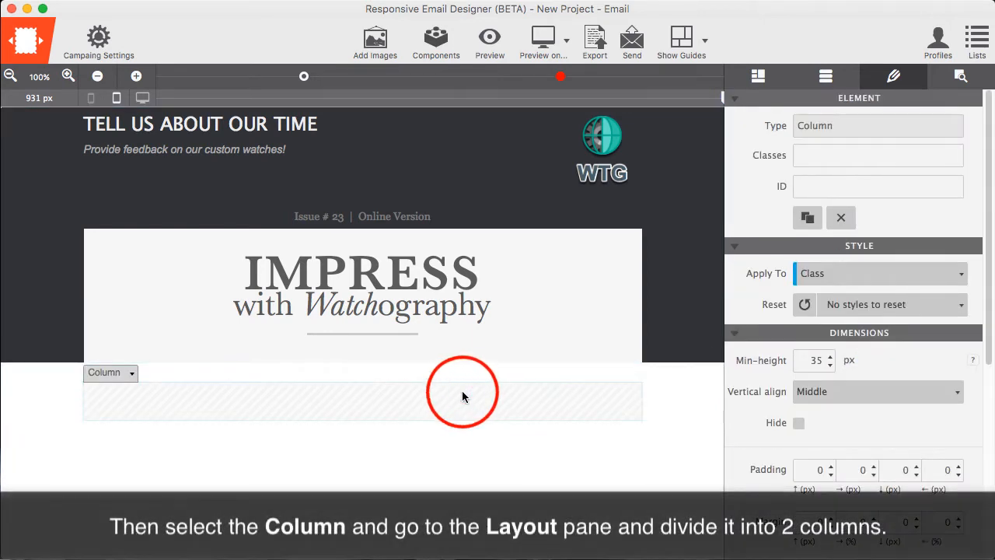
Step: Divide the row's column into two six-unit columns
left_click(758, 76)
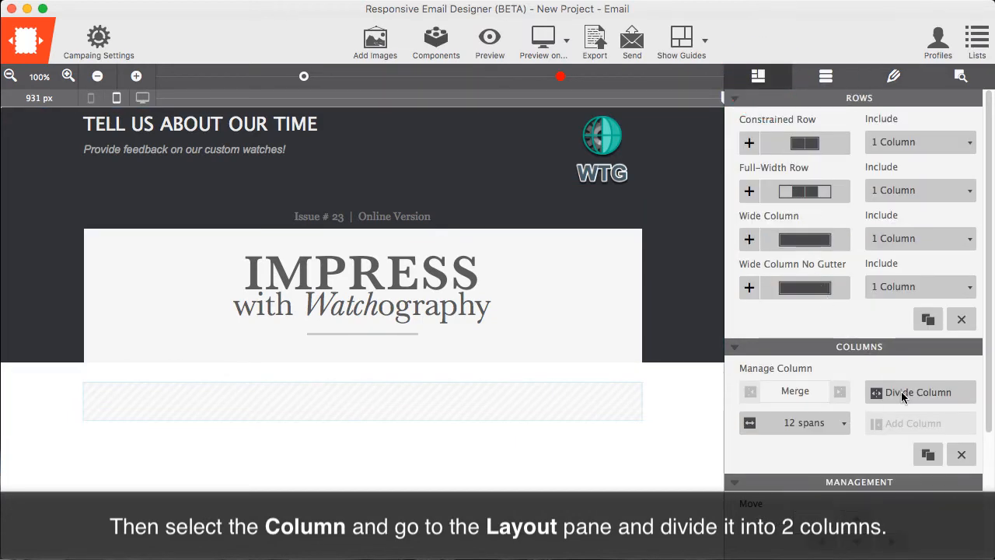
left_click(920, 391)
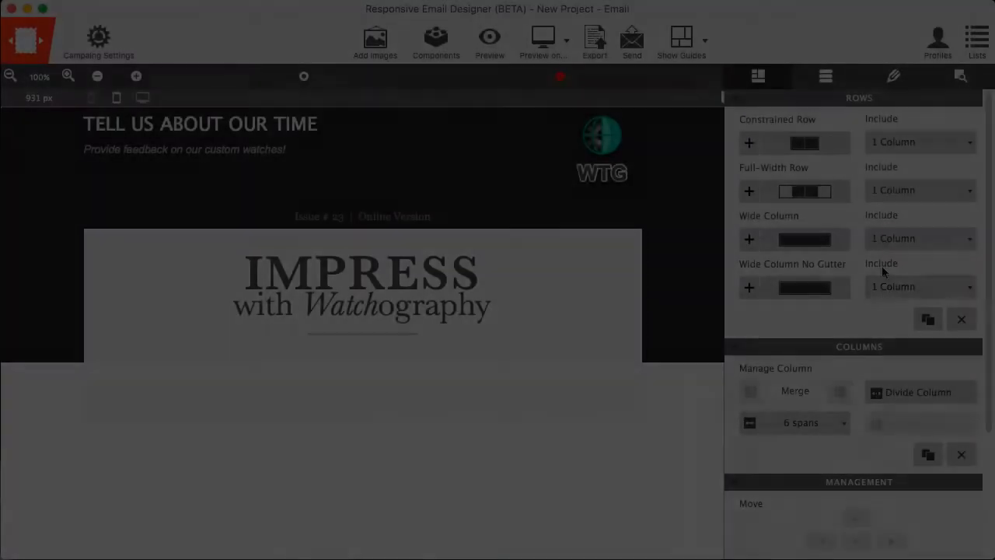
Step: Insert the All good component into both columns showing What Did You Think?
left_click(824, 76)
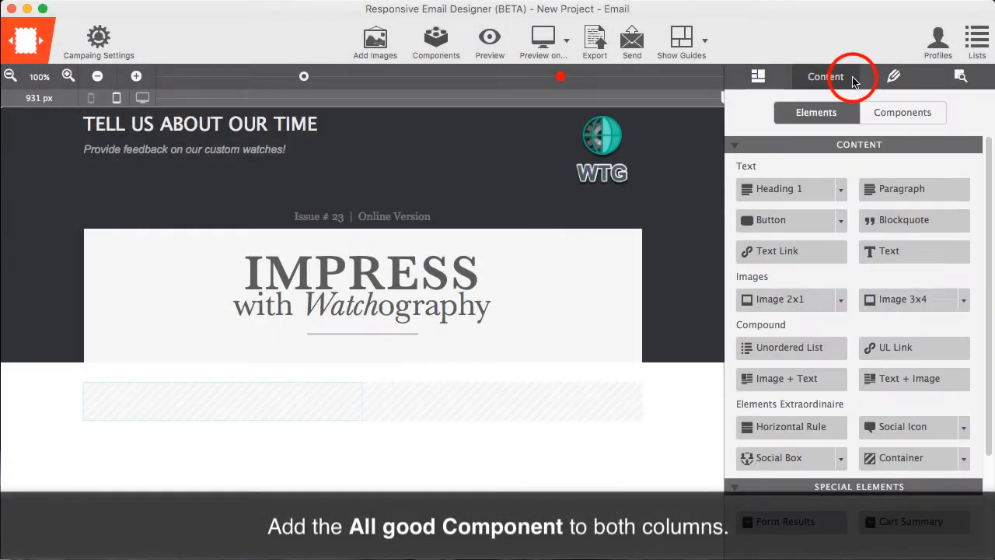
left_click(901, 112)
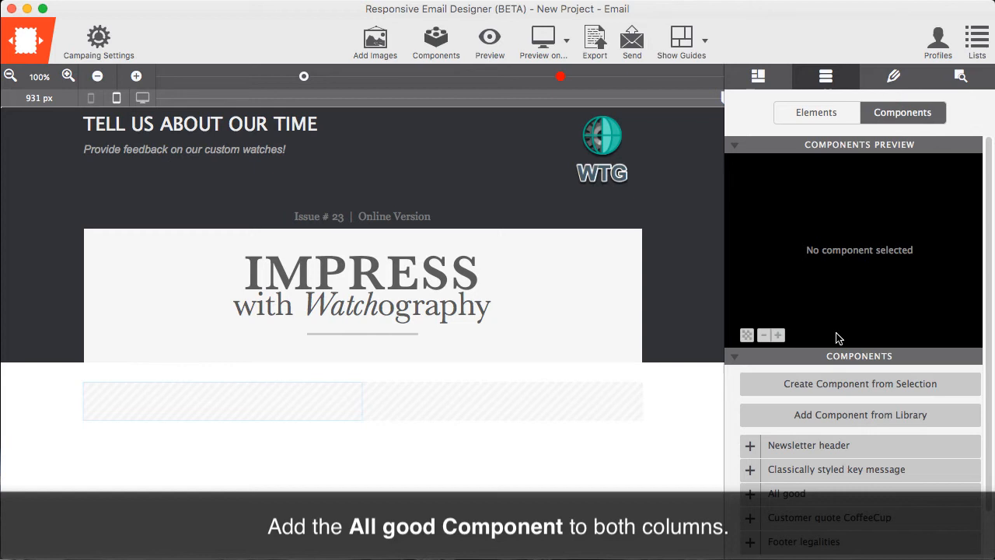
left_click(749, 494)
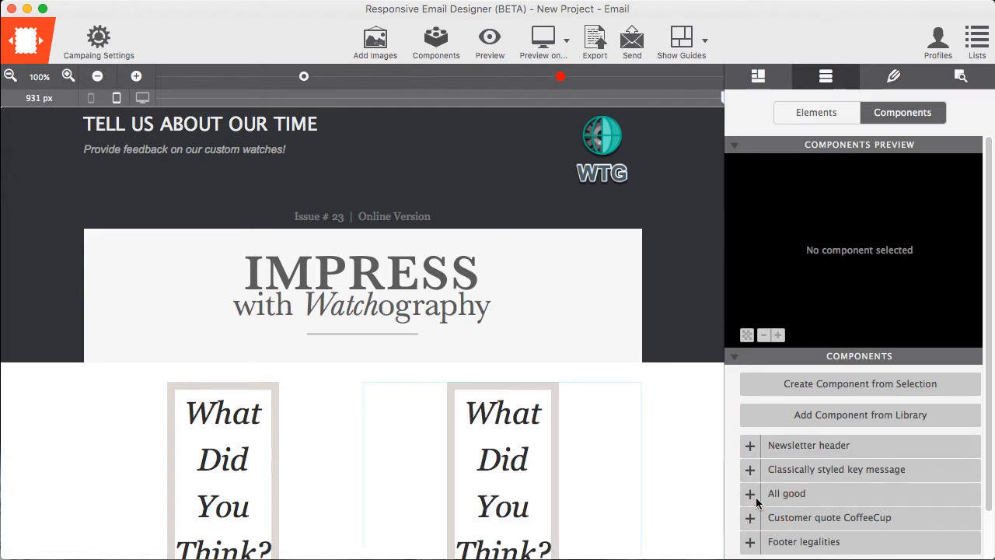
left_click(561, 438)
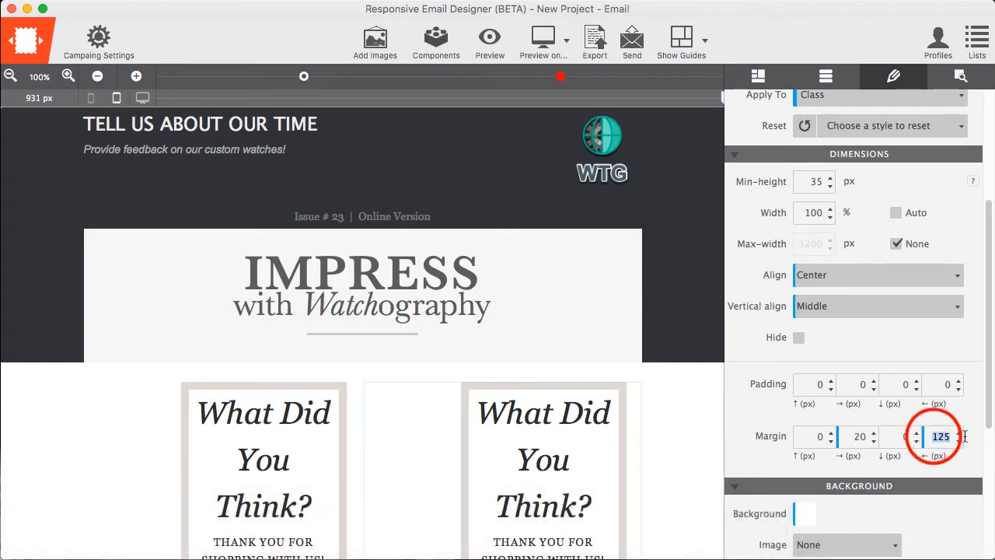
Step: Set the cards' side margins to 20 px and their headings to 25 px font size
type("20")
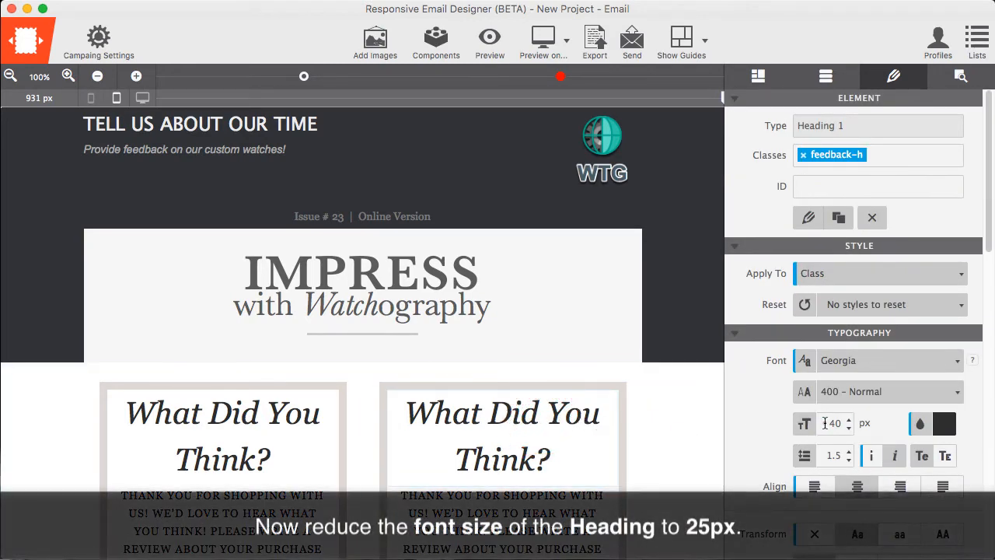
type("25")
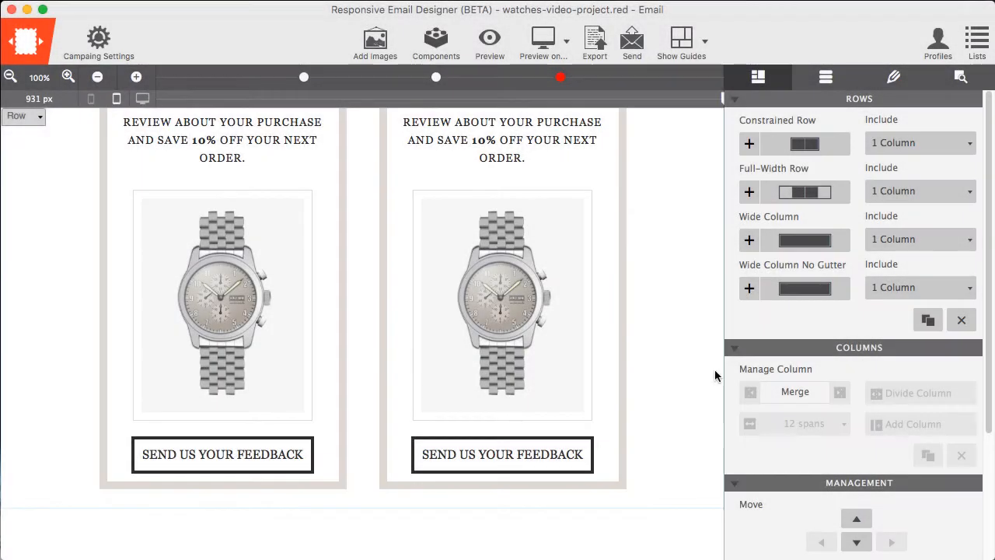
mouse_move(844, 154)
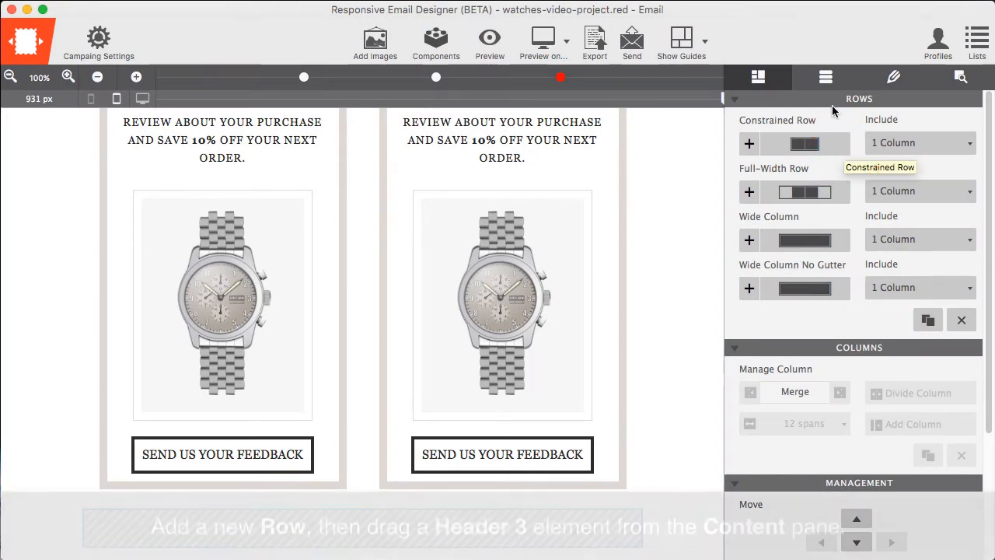
Step: Drag a Heading 3 element into a new row below the feedback cards and select it
left_click(825, 78)
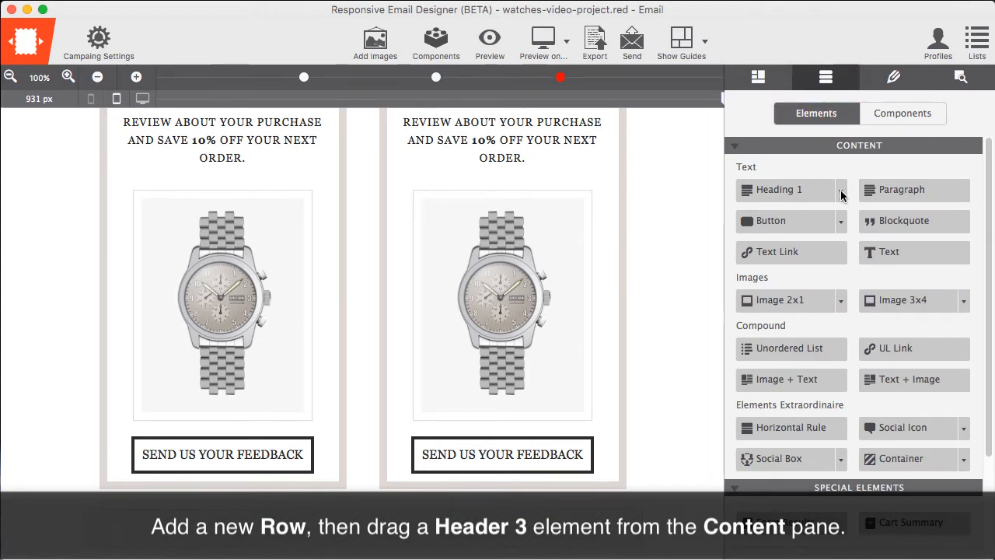
left_click(840, 190)
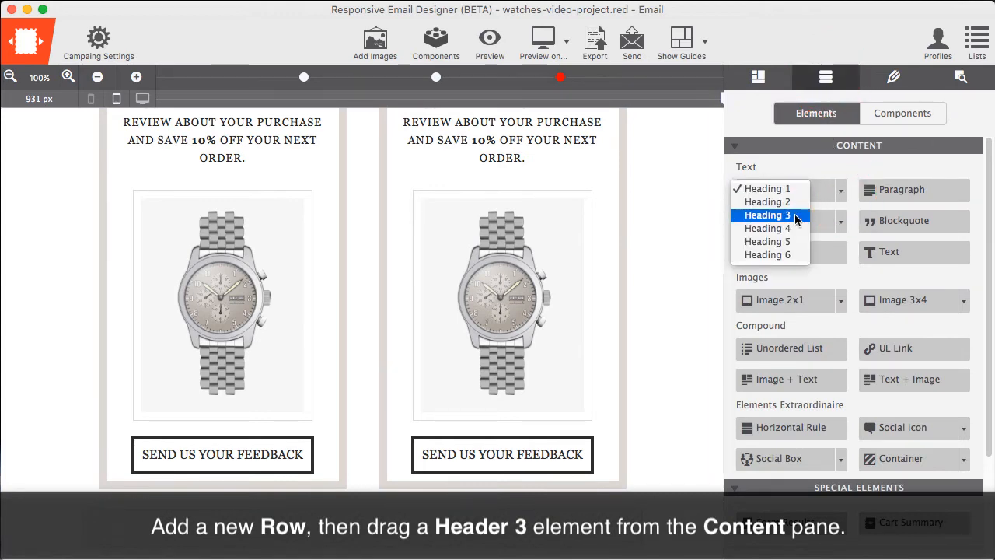
left_click(768, 214)
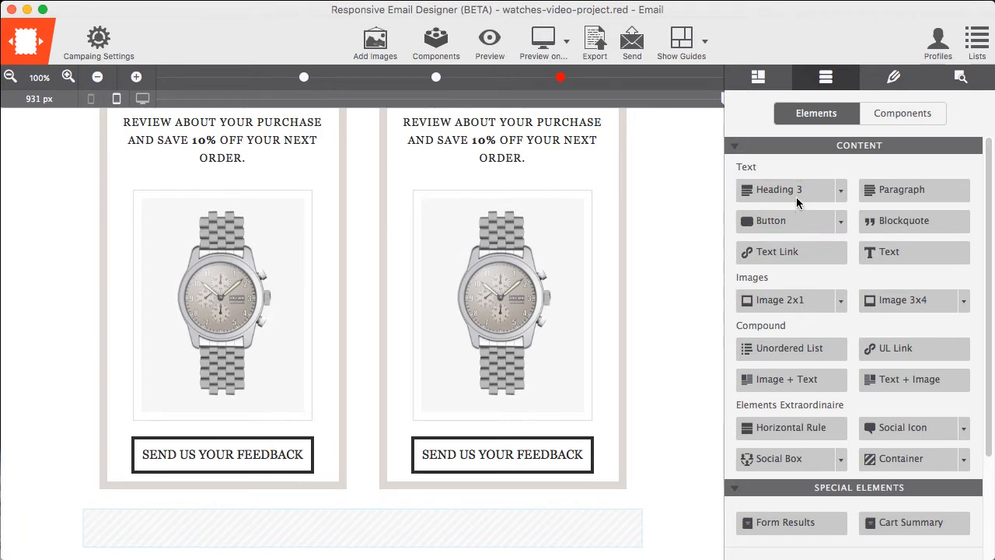
left_click_drag(777, 189, 380, 527)
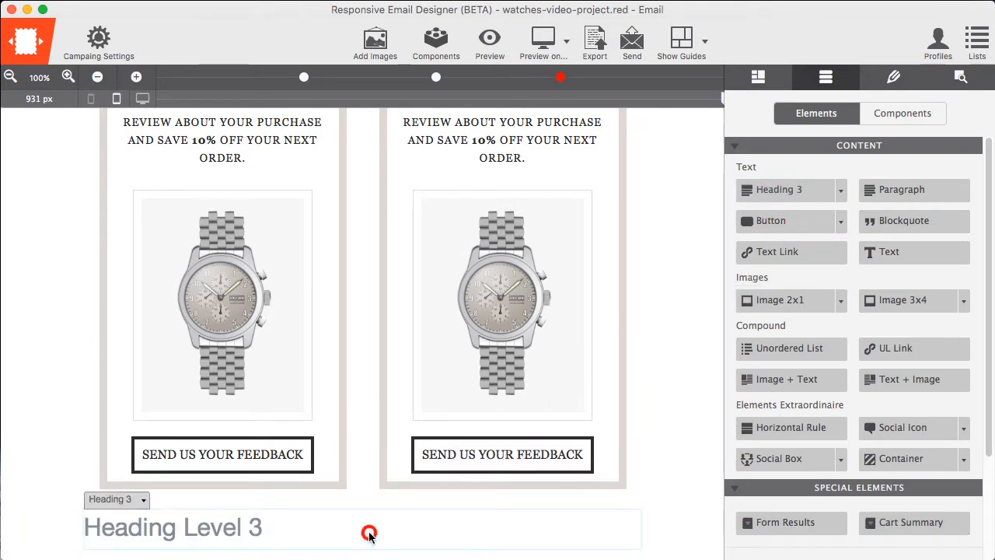
left_click(892, 77)
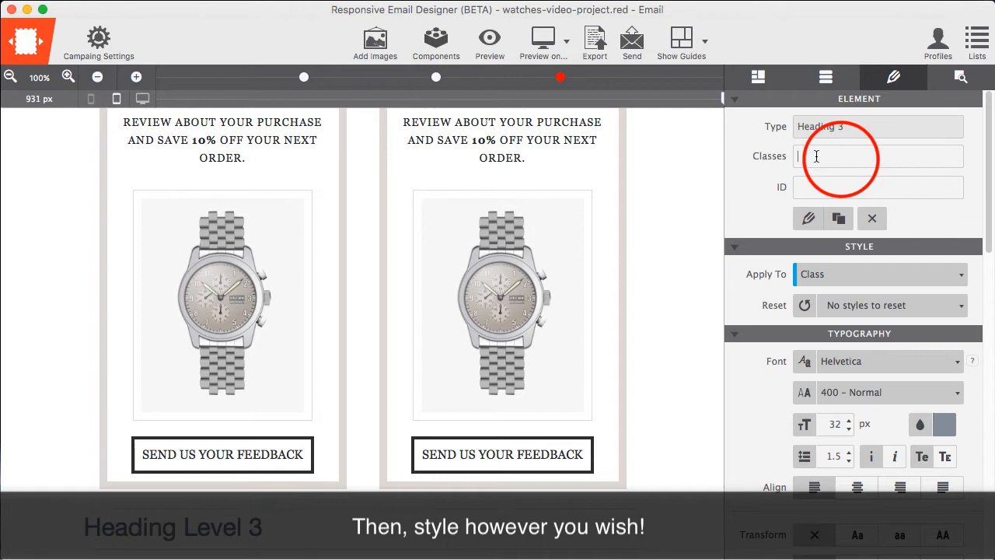
Step: Name the class quote-heading, reduce the heading size to 28 px and colour it black
type("quote-heading")
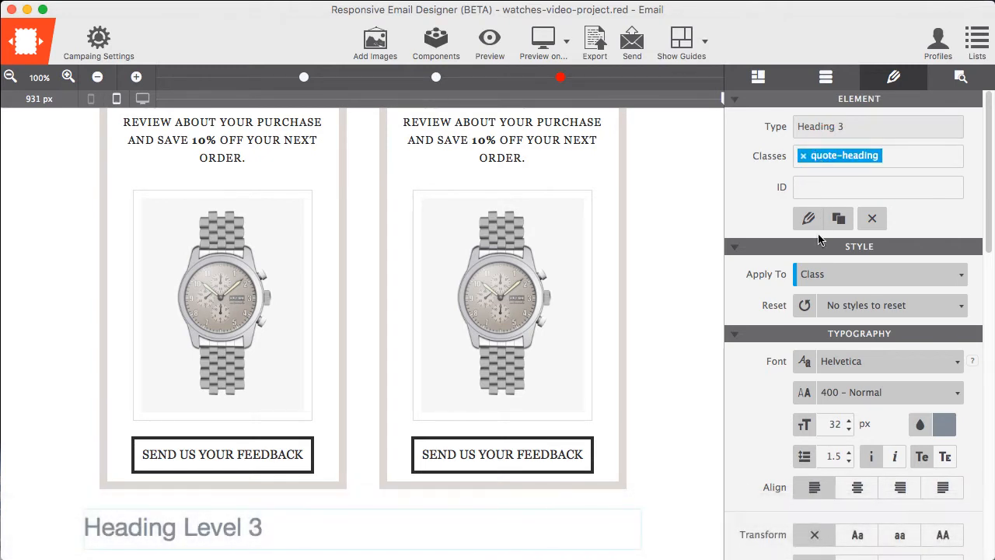
left_click(834, 424)
type("28")
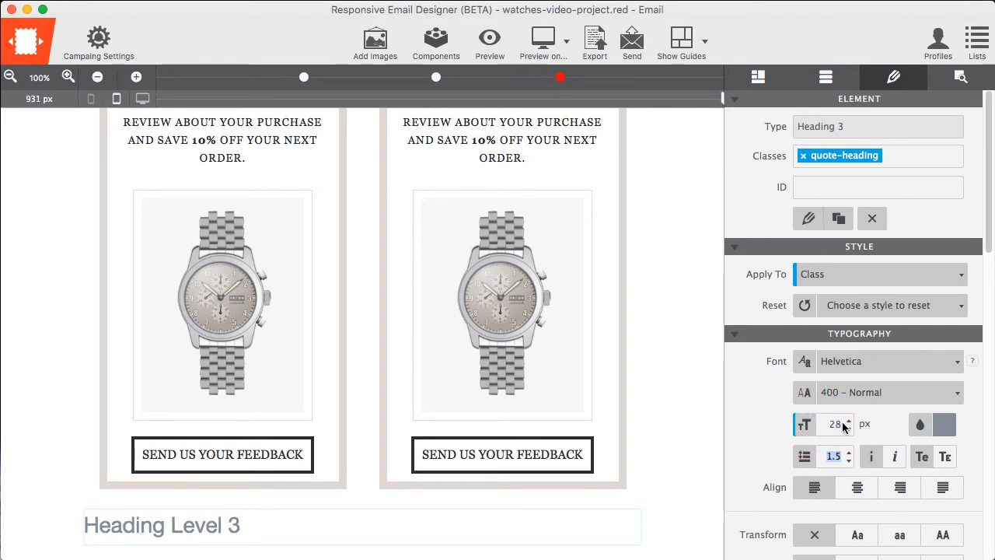
left_click(942, 424)
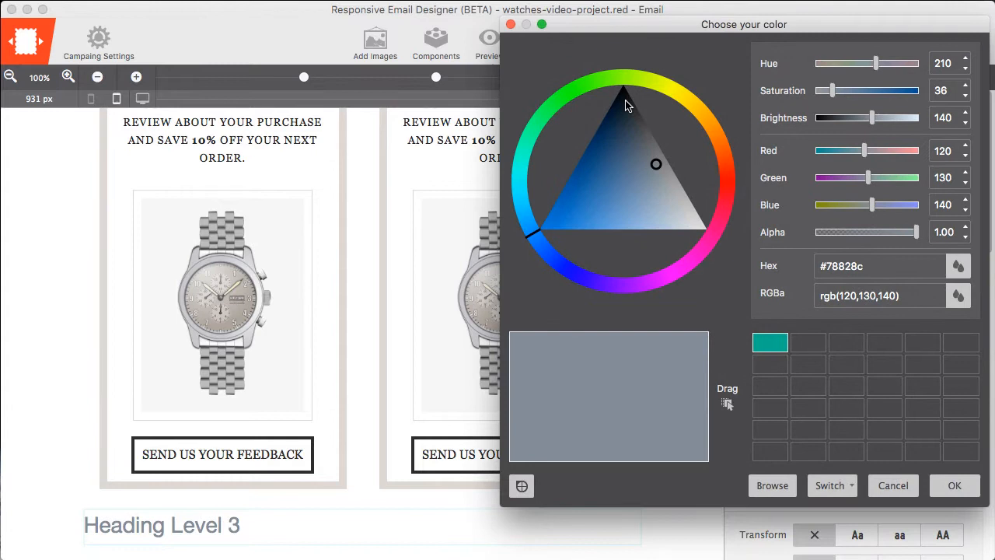
left_click(623, 84)
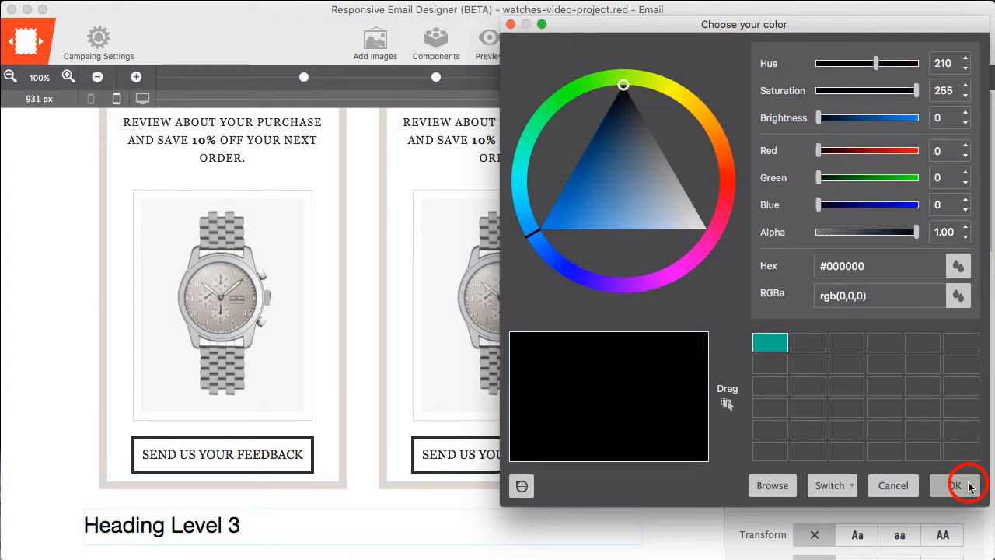
left_click(954, 485)
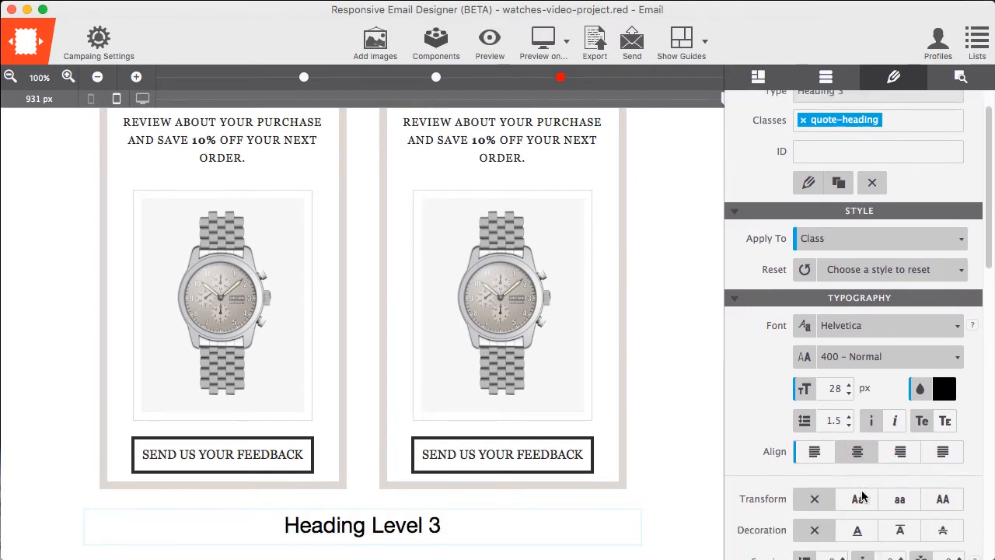
Step: Adjust the heading's top padding in the spacing settings
scroll("down", 3)
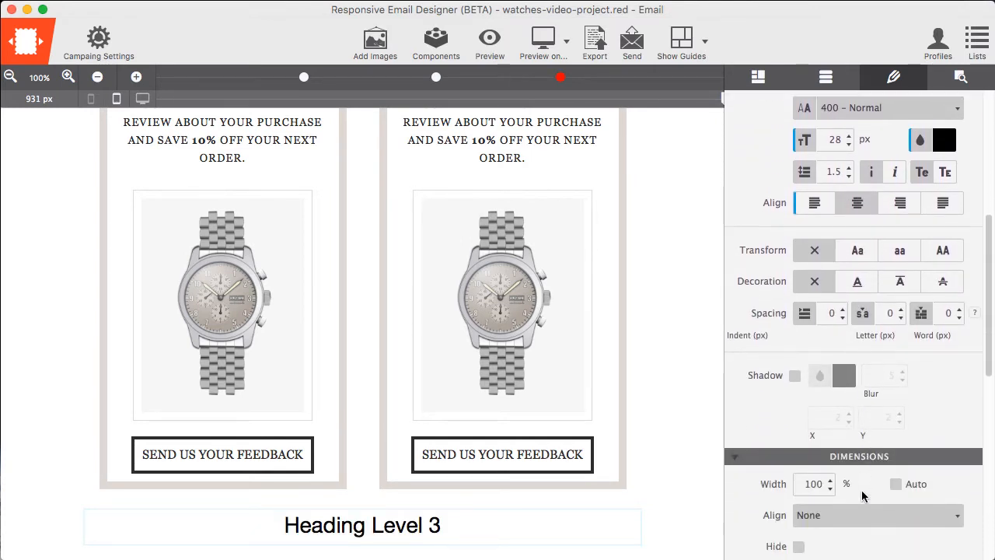
left_click(812, 505)
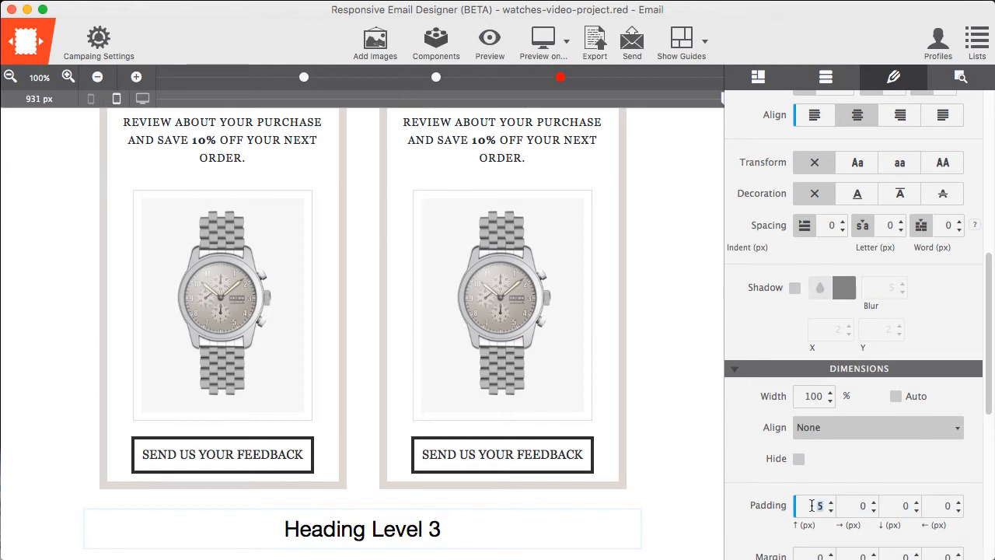
left_click(890, 504)
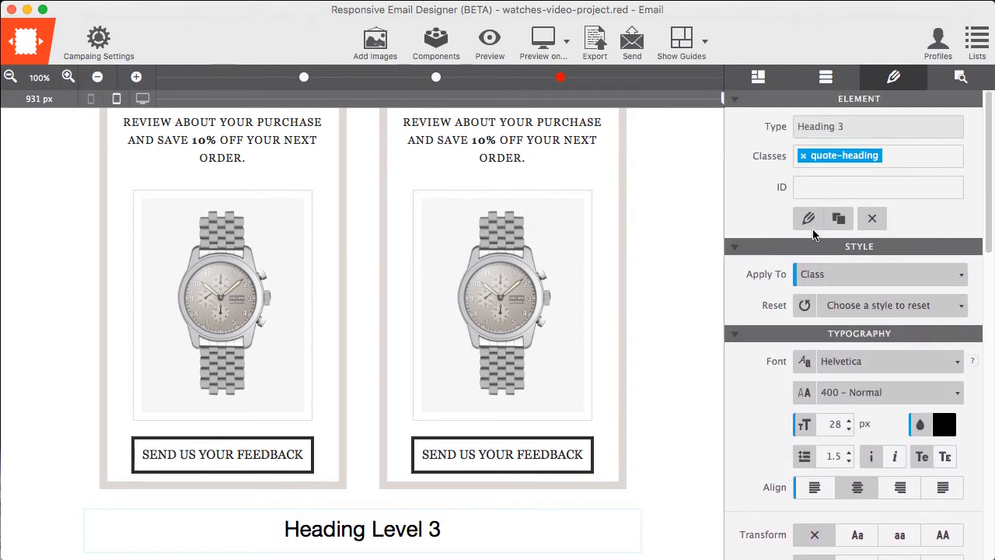
Step: Retype the heading as 'What our customers are saying...' and apply the Capitalize transform
double_click(360, 528)
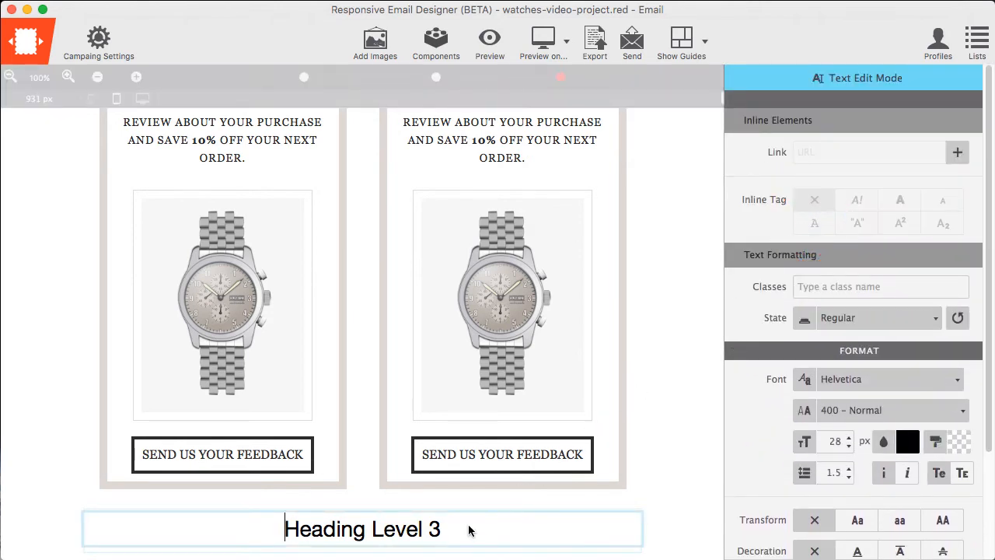
type("W")
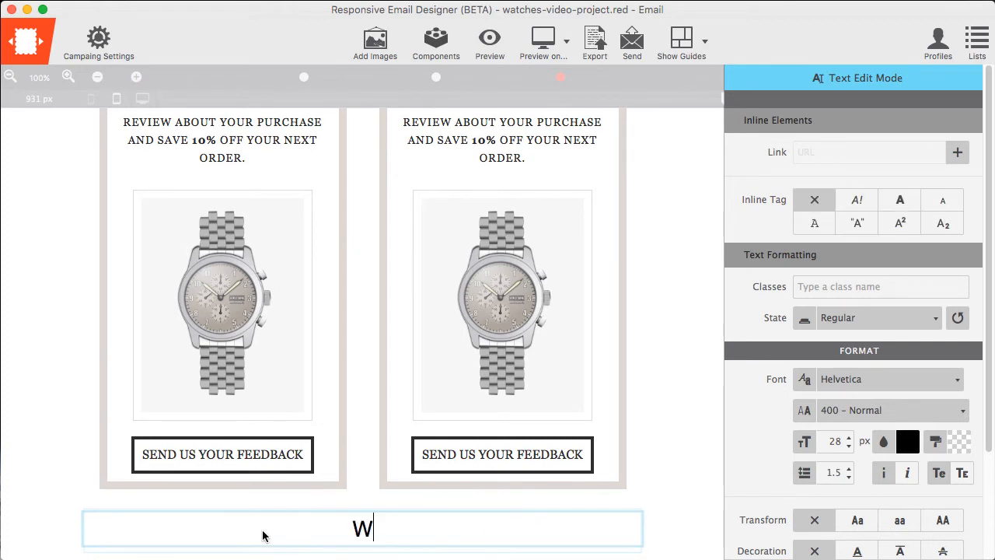
type("hat our cust")
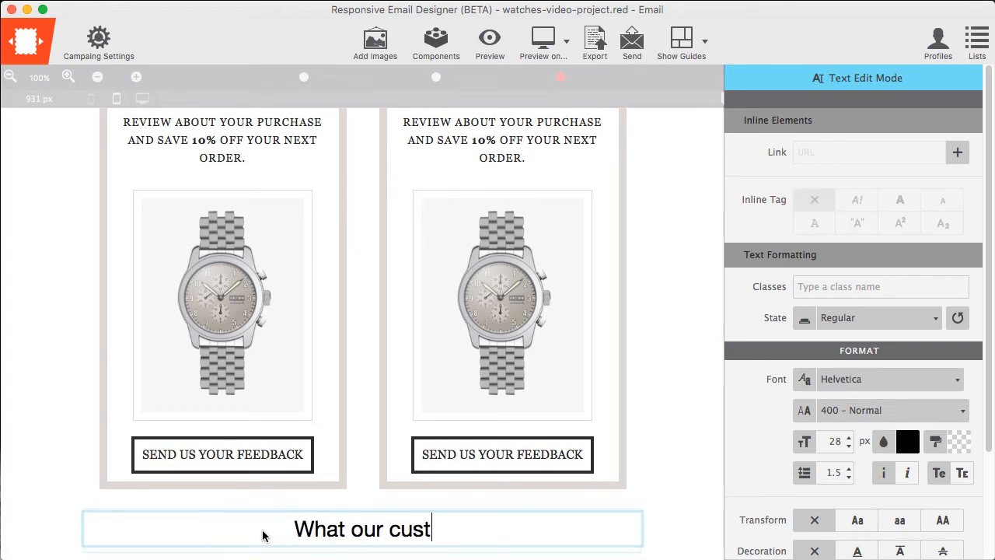
type("omers are saying")
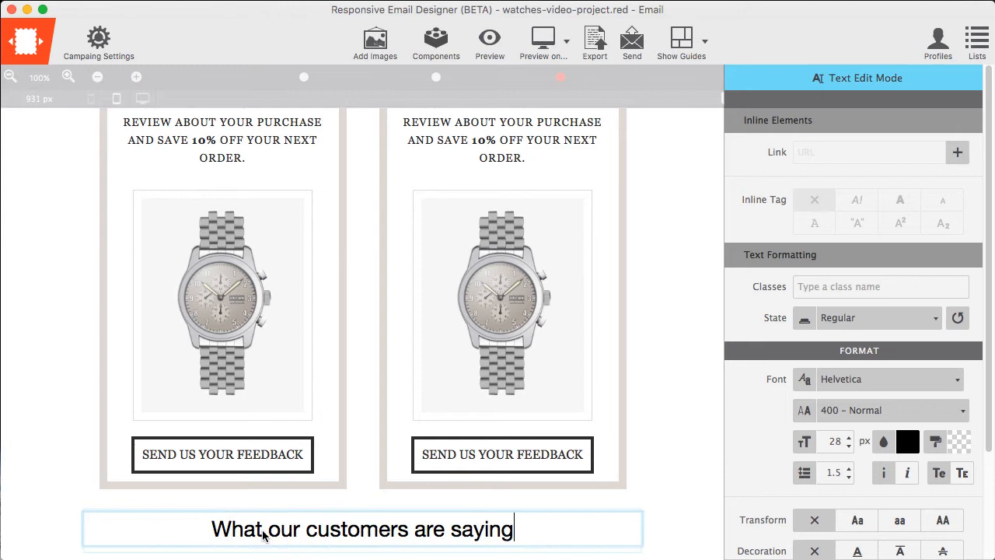
type("...")
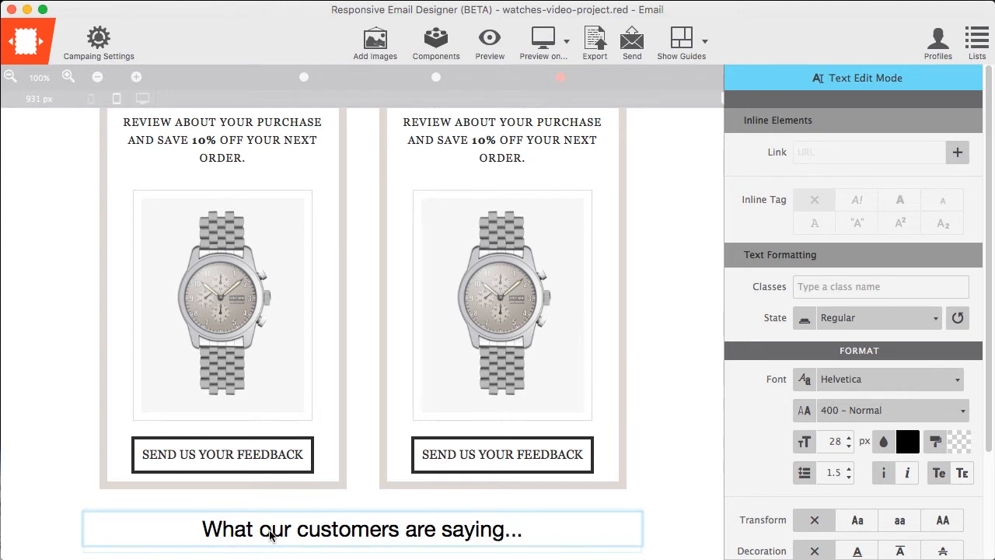
scroll("down", 3)
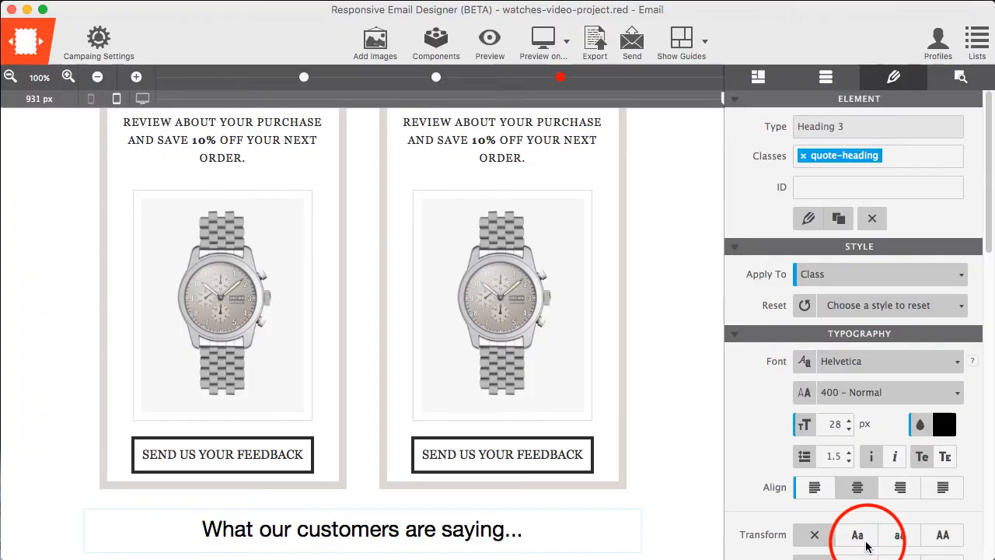
left_click(824, 76)
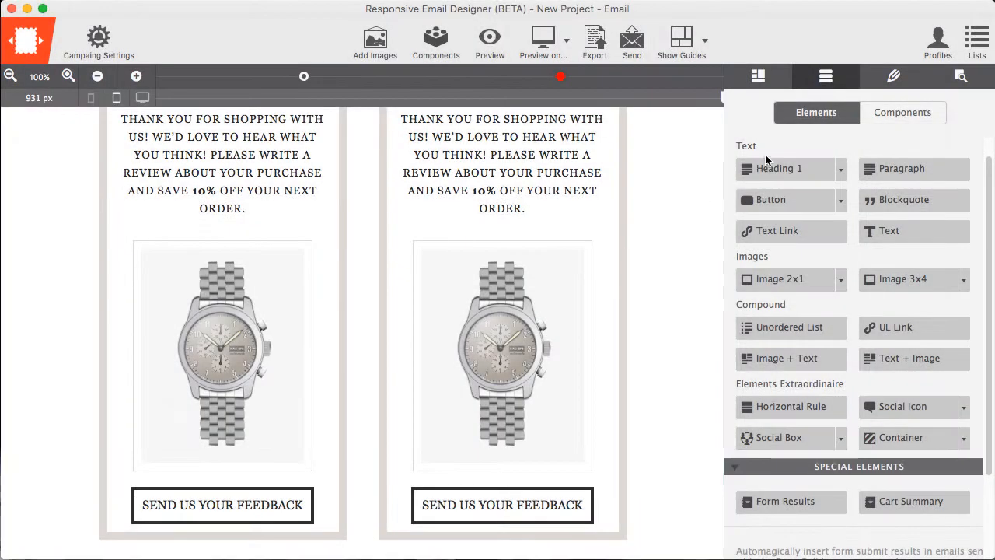
Step: Insert the Customer quote CoffeeCup component and rewrite the quote about the beautiful watch used without issue
left_click(901, 112)
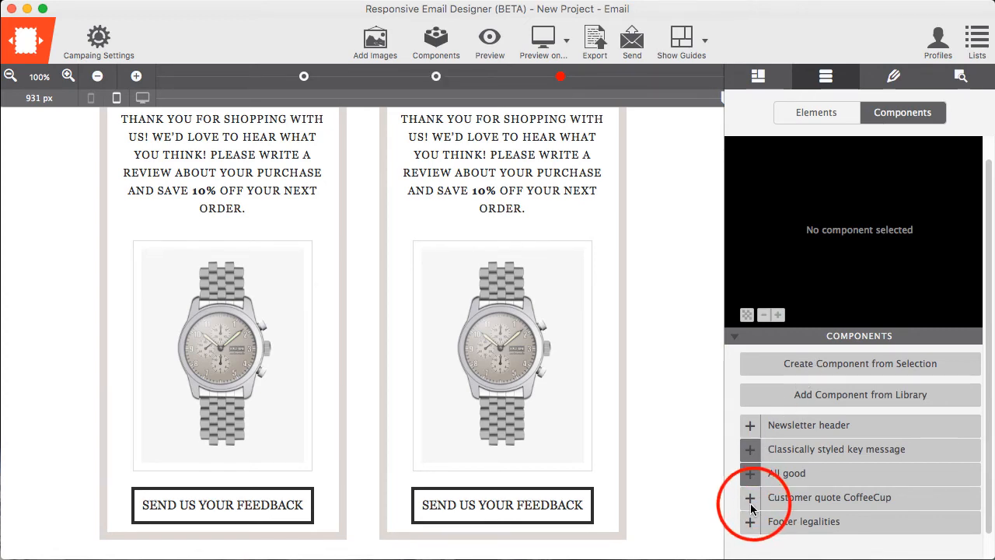
left_click(750, 497)
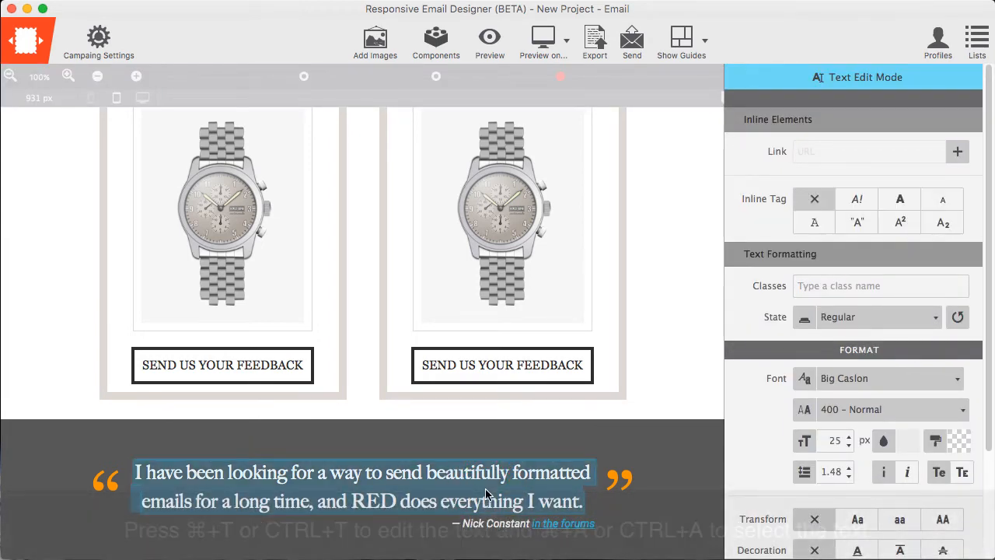
type("This watch is beau")
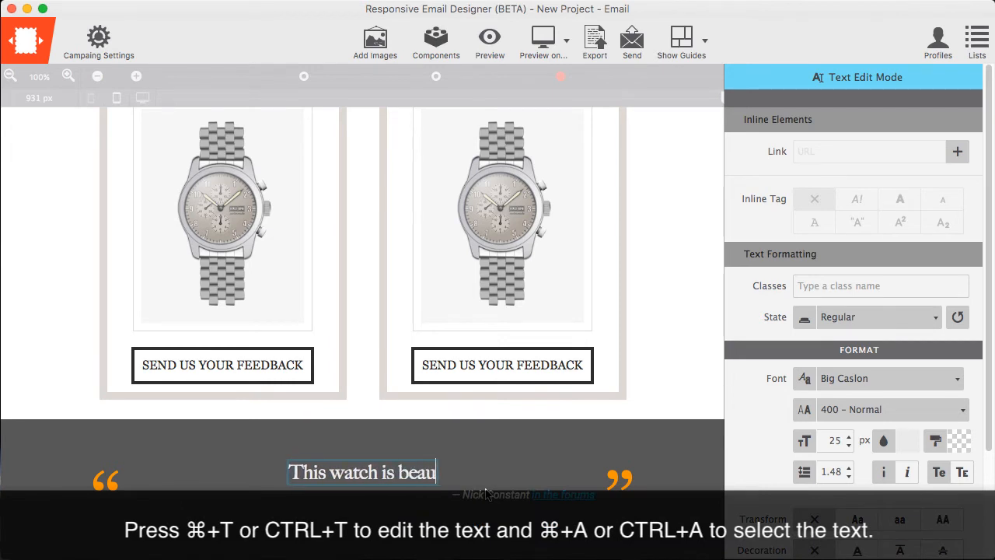
type("tiful.")
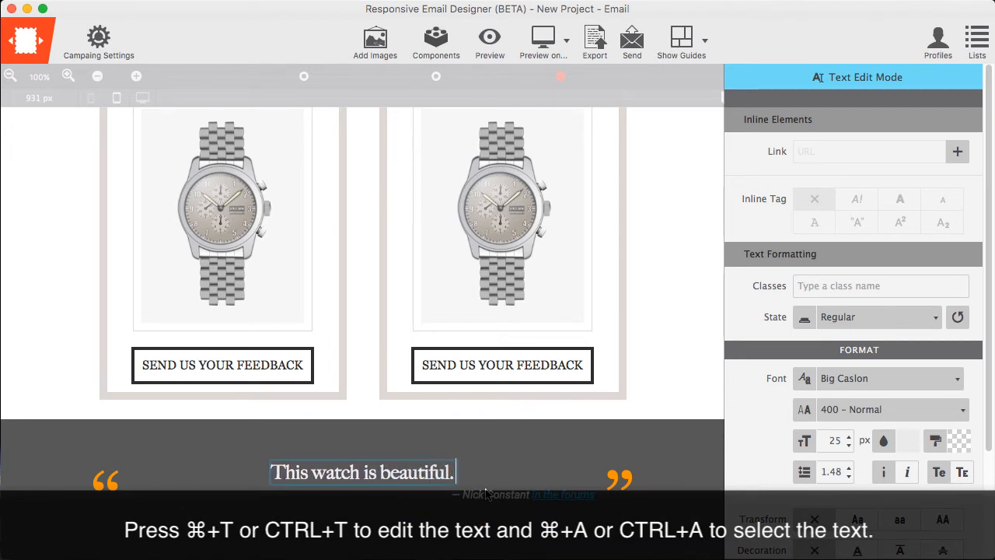
type("I have used it for the past 20 year")
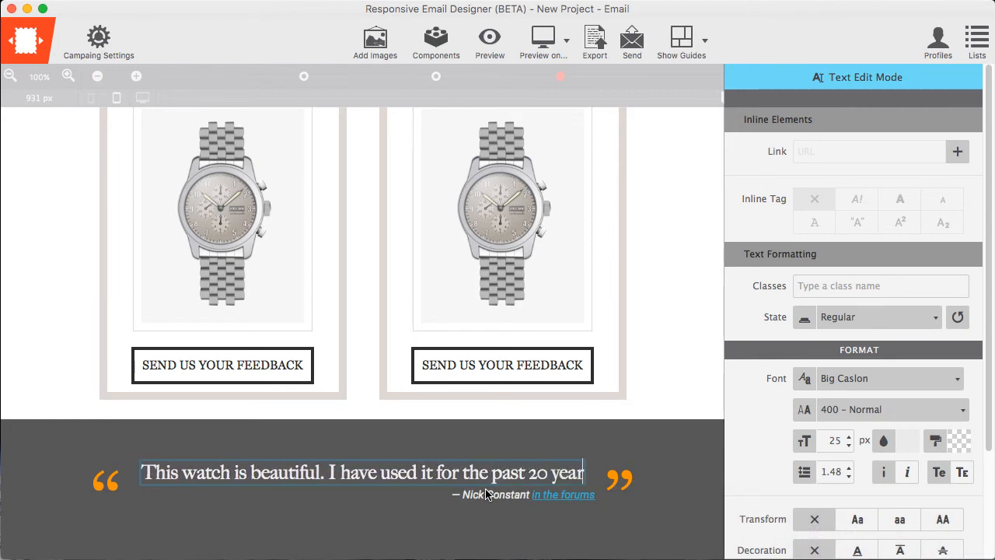
type("s without issue.")
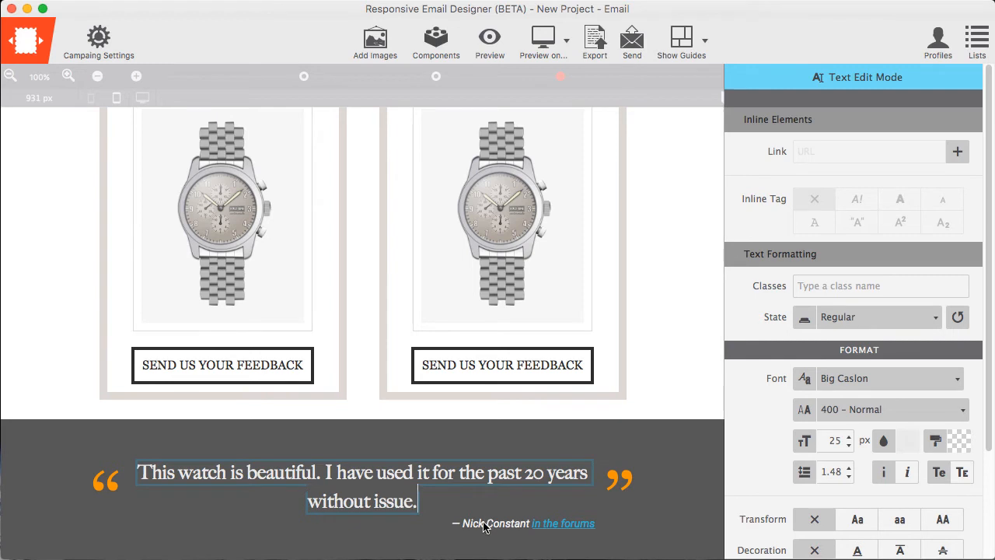
left_click(488, 525)
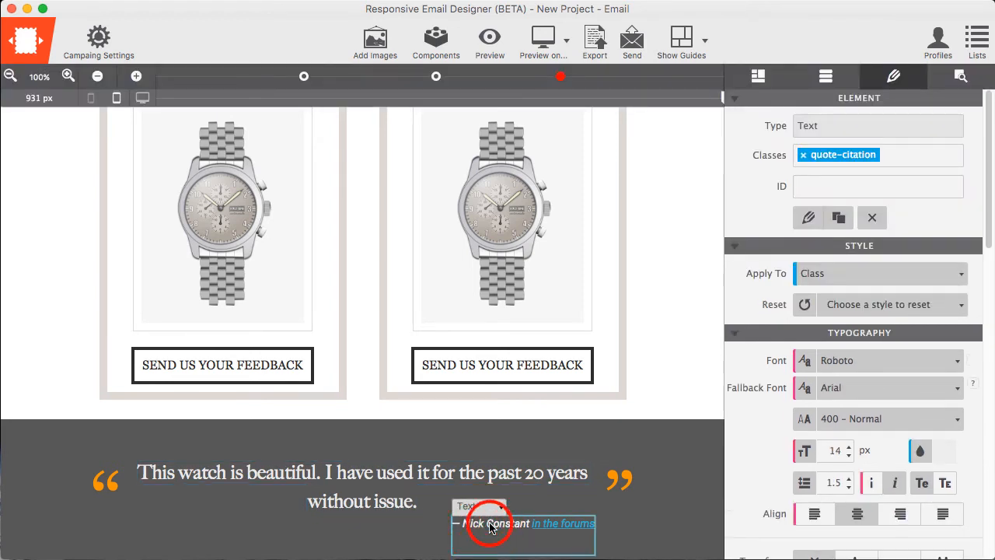
double_click(494, 524)
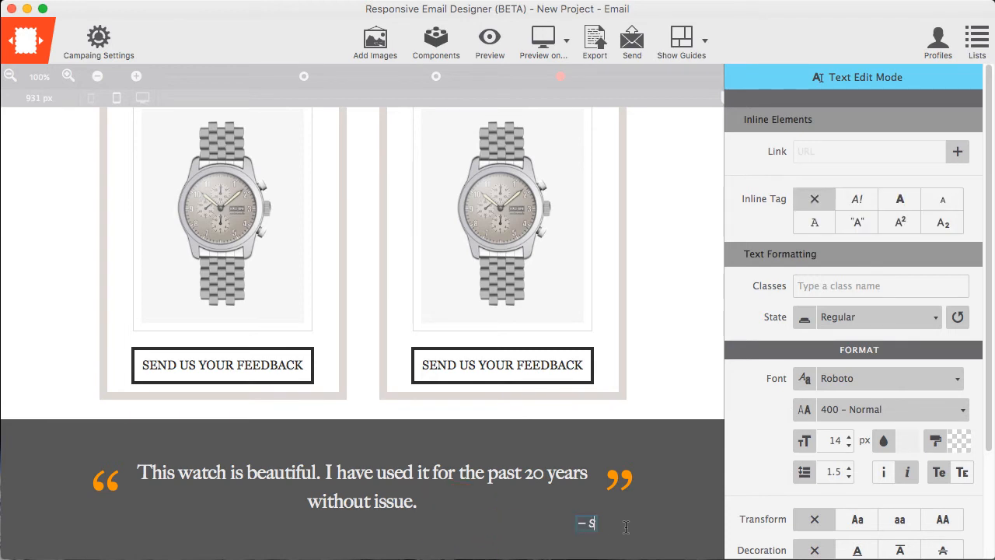
type("Sounida")
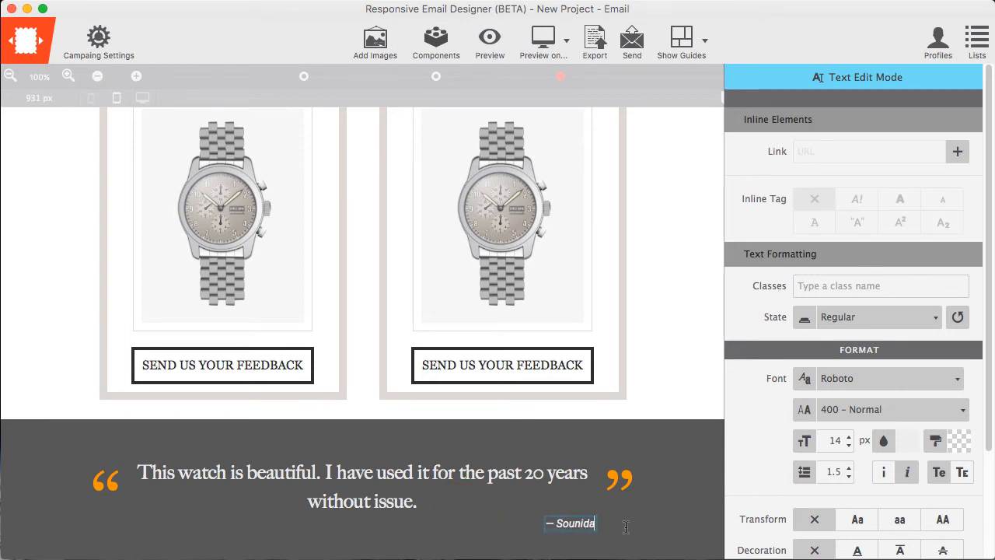
left_click(625, 527)
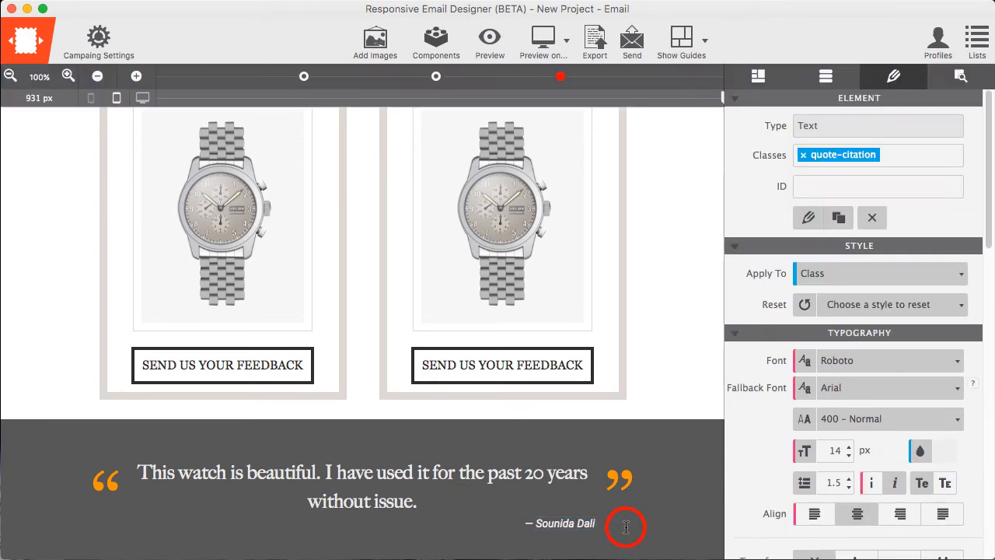
Step: Colour the quotation marks teal #07a584 and save that teal as a palette swatch
left_click(625, 527)
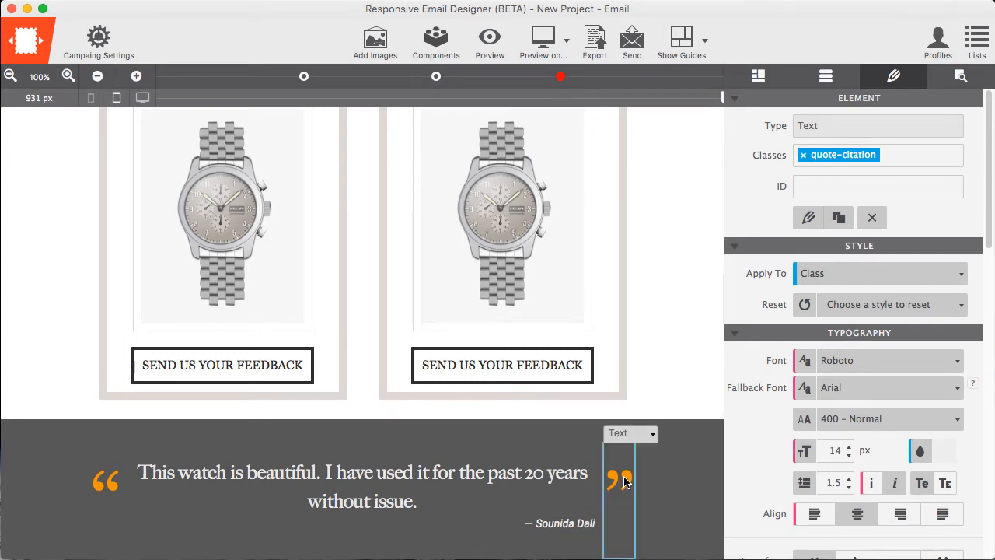
left_click(617, 479)
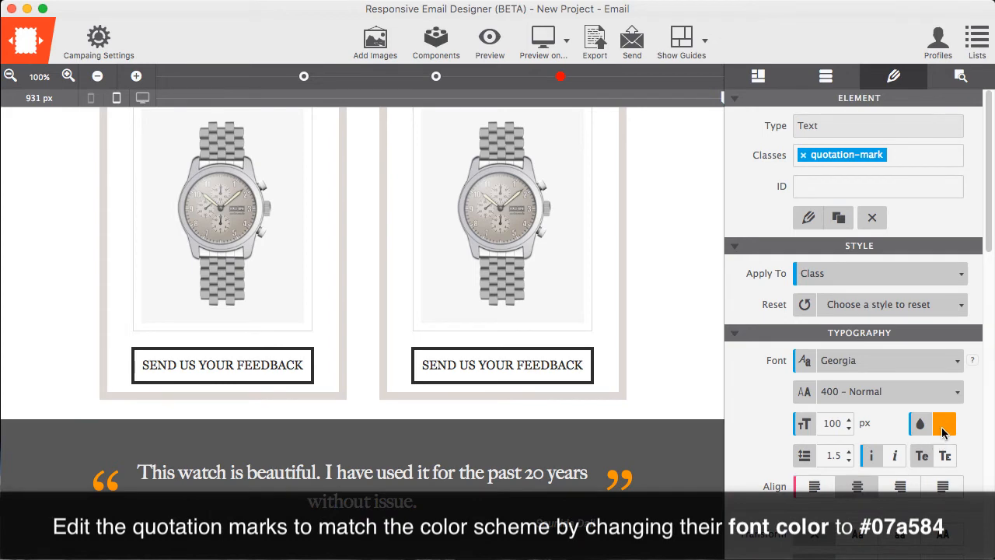
left_click(962, 422)
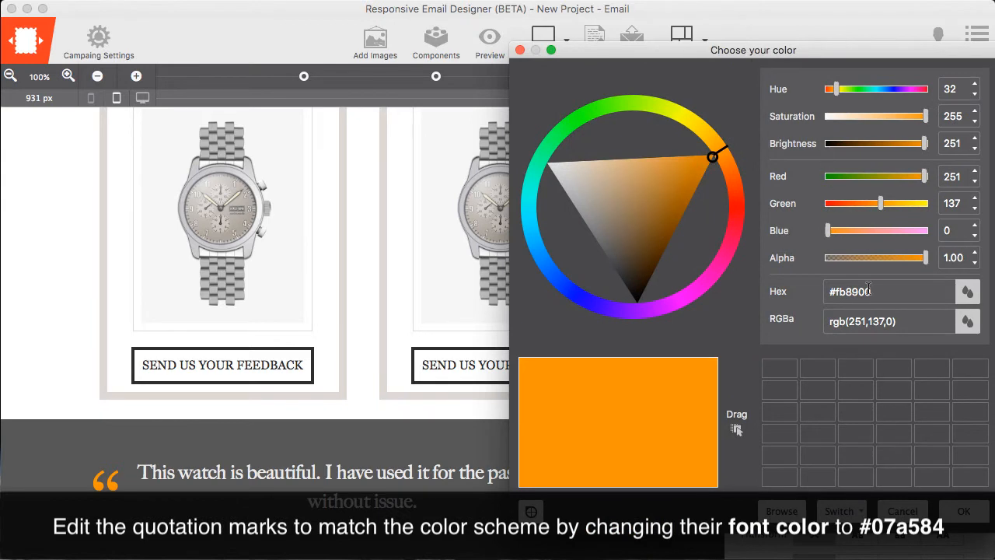
triple_click(870, 292)
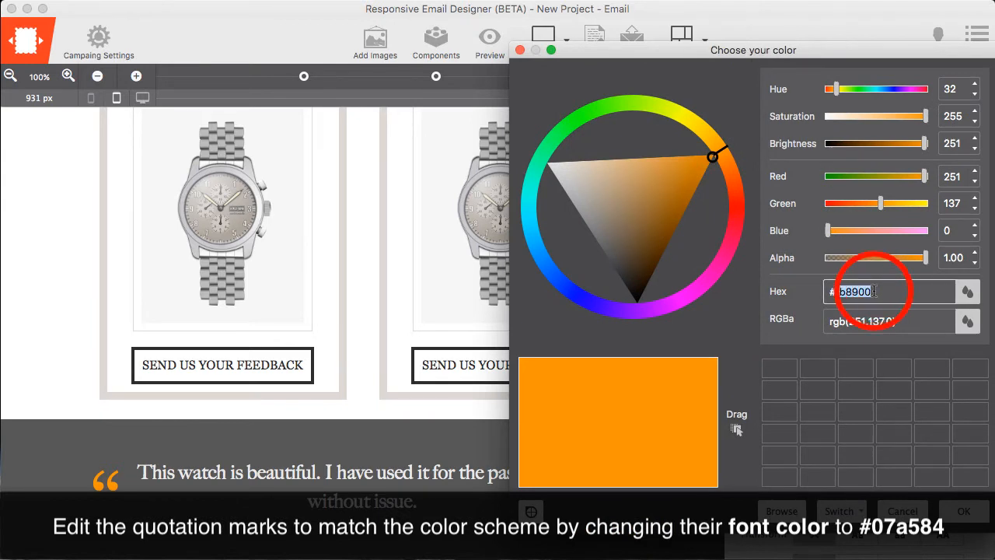
type("07a584")
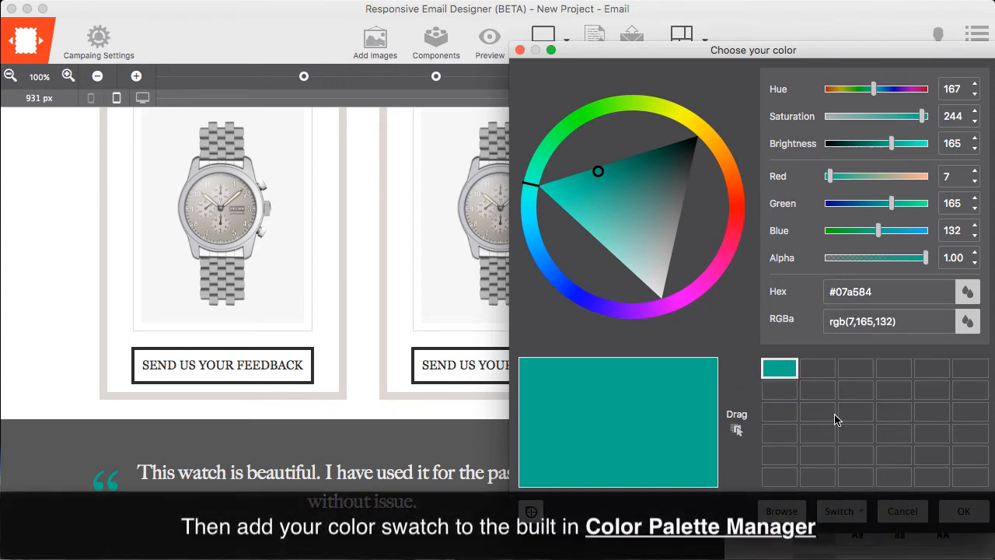
left_click(964, 510)
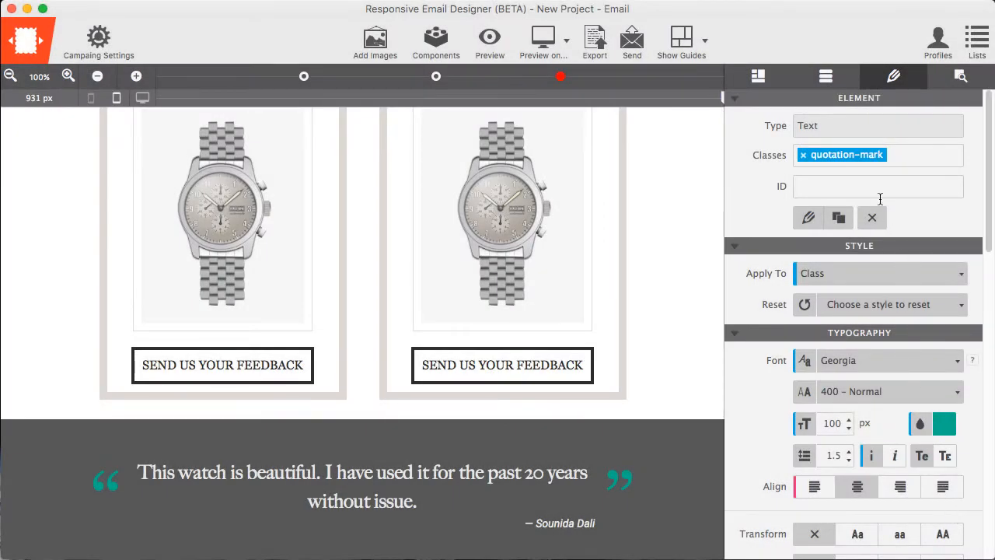
Step: Show the saved components in the Content panel to add the Footer legalities section
left_click(826, 76)
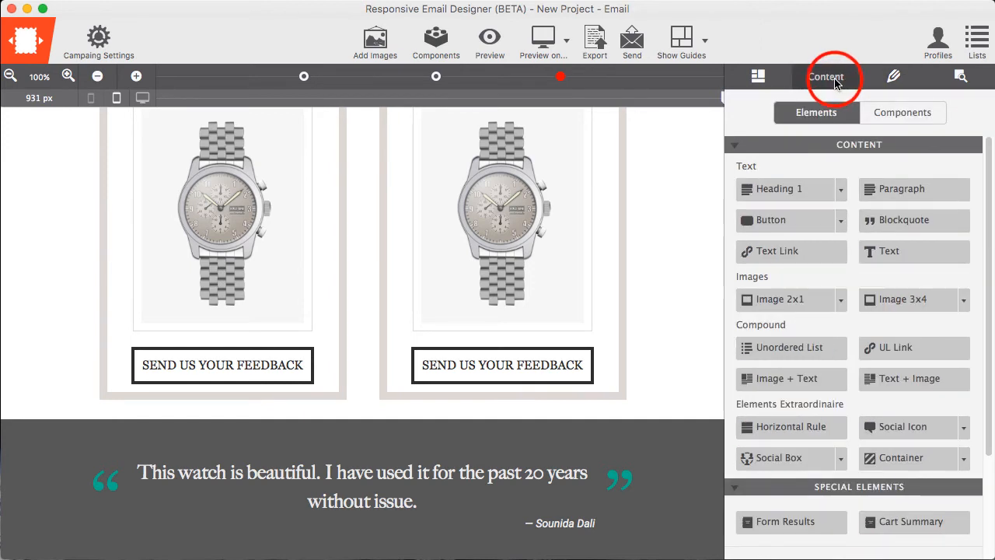
left_click(901, 112)
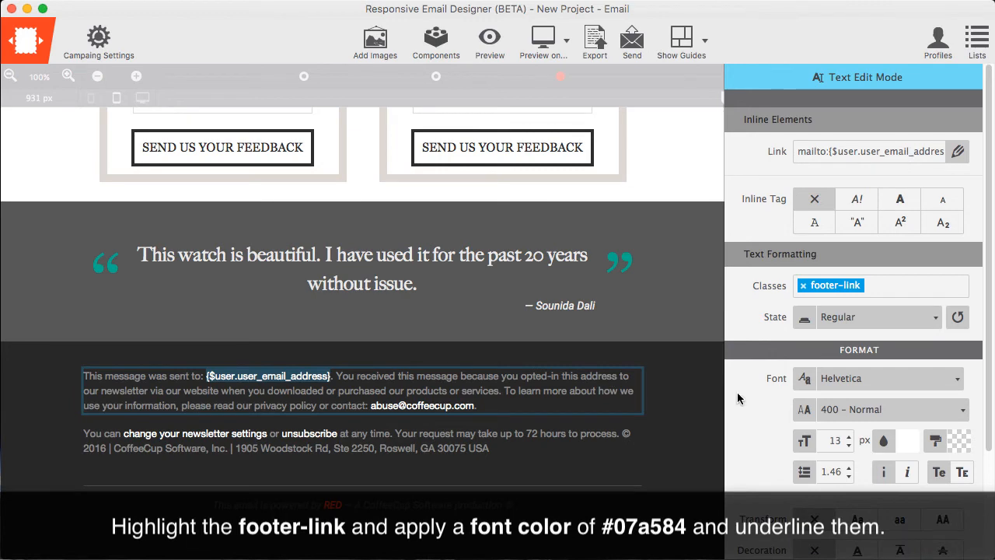
Step: Colour the footer-link class with the saved teal swatch and underline the links
left_click(882, 441)
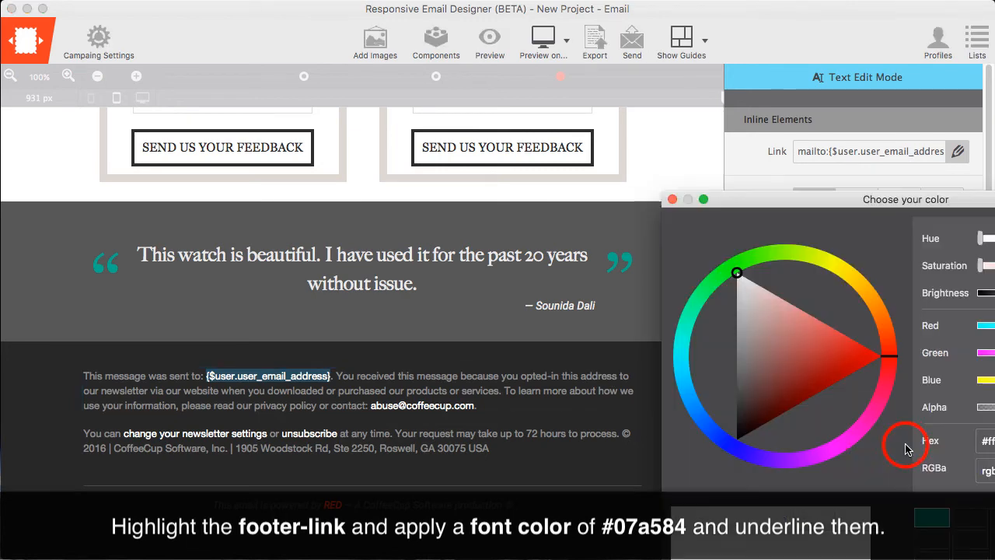
mouse_move(909, 220)
type("#07a584")
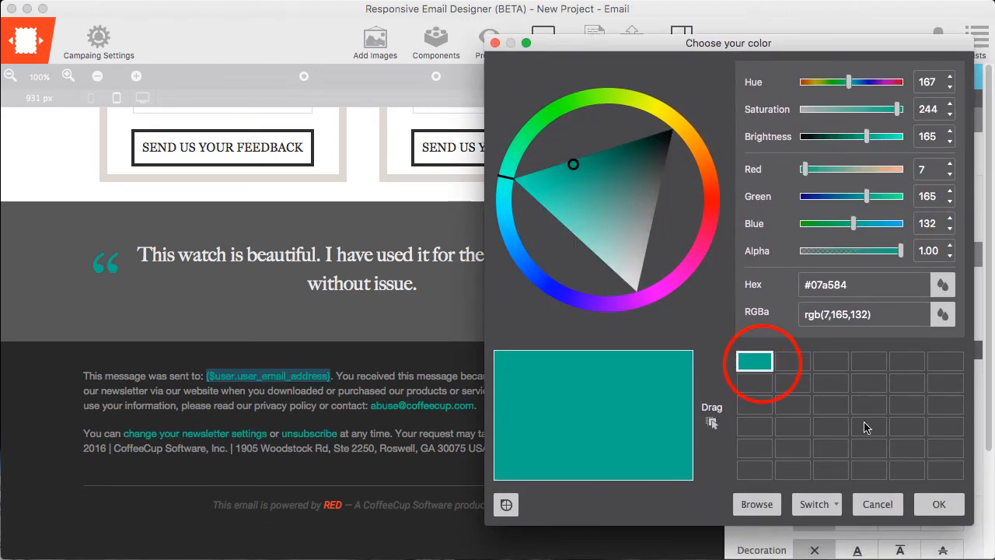
left_click(938, 504)
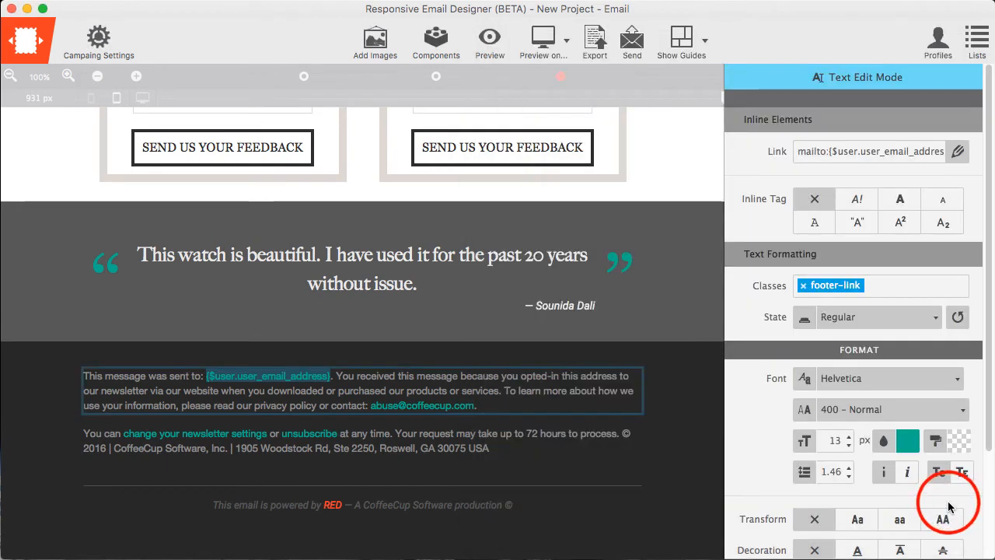
scroll("down", 3)
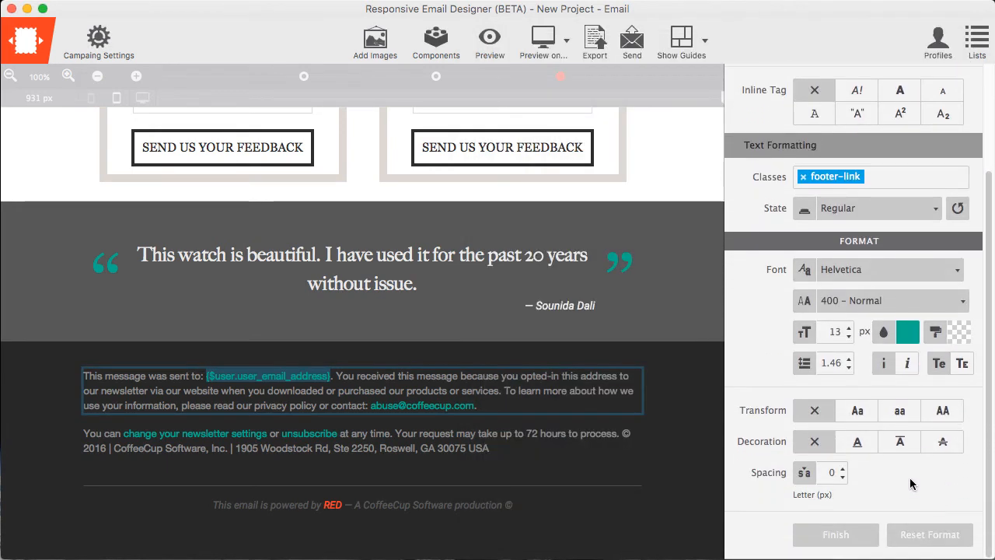
left_click(856, 441)
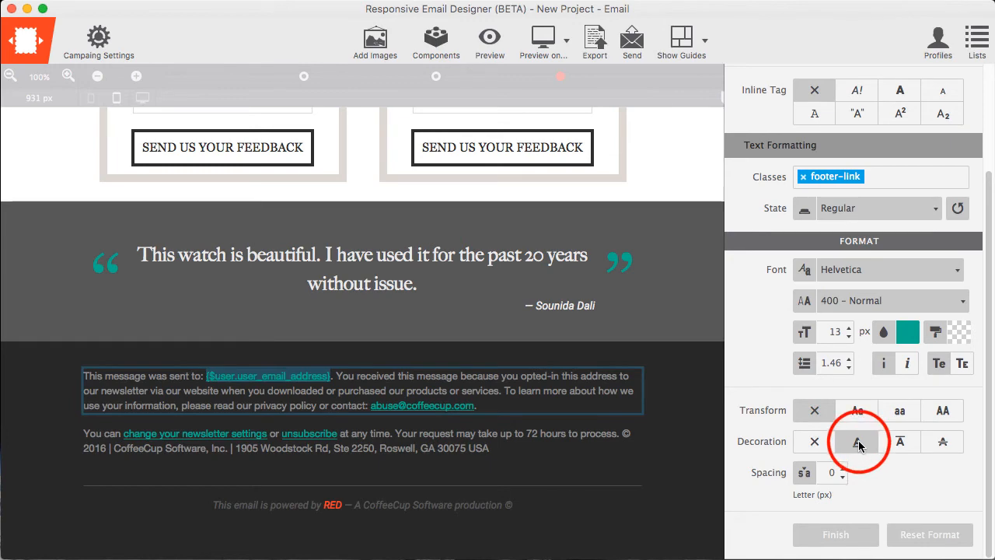
left_click(856, 441)
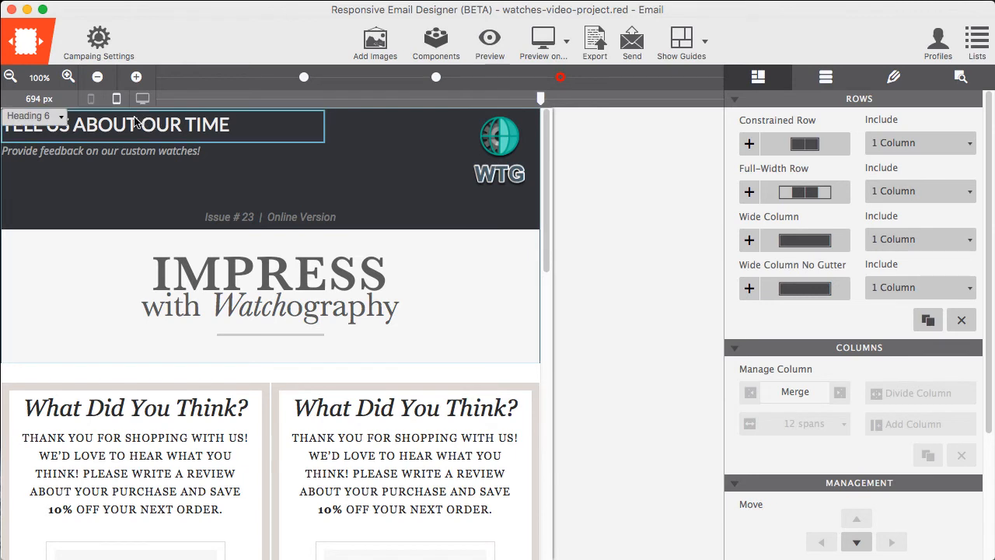
Step: Select the pre-header's wrapping container via the breadcrumb and give it 8 px left padding
left_click(35, 115)
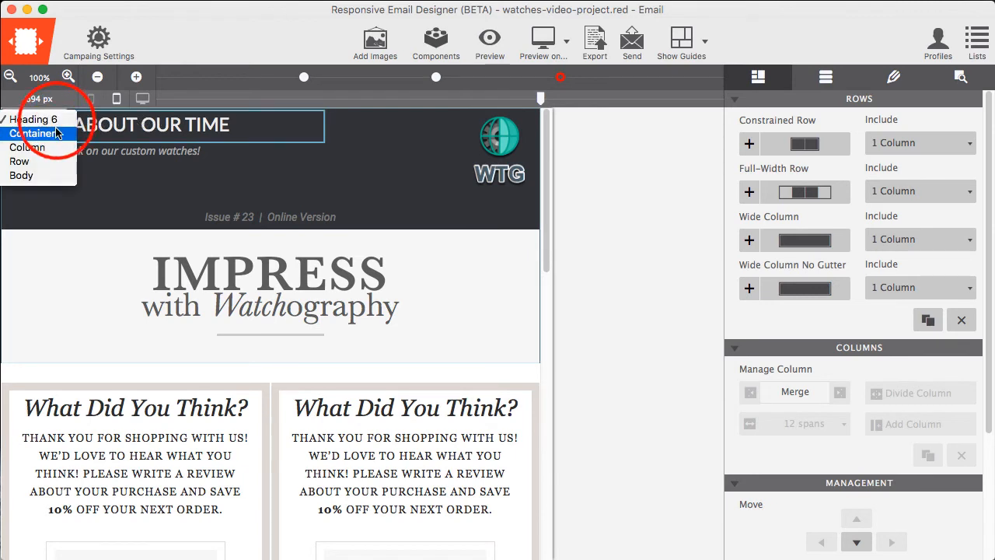
left_click(20, 146)
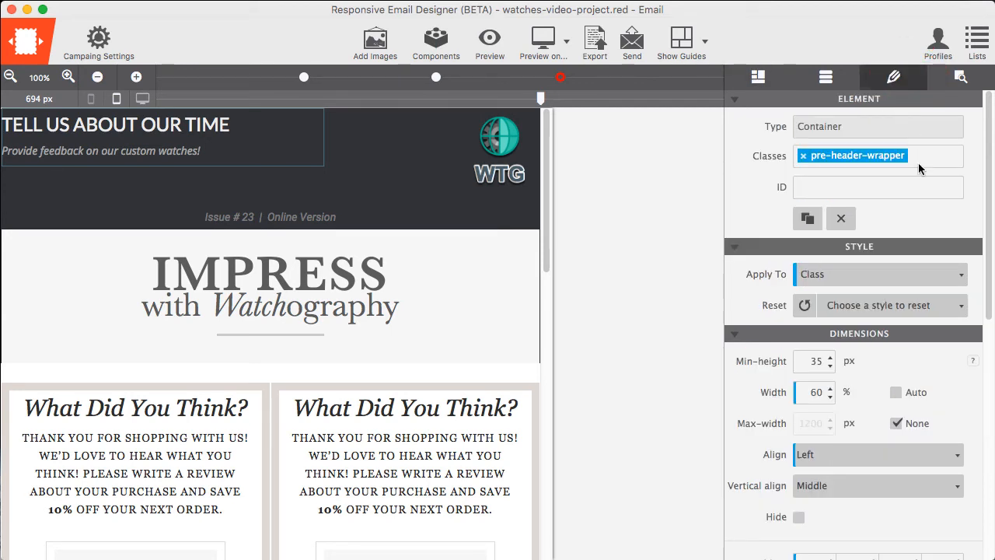
scroll("down", 3)
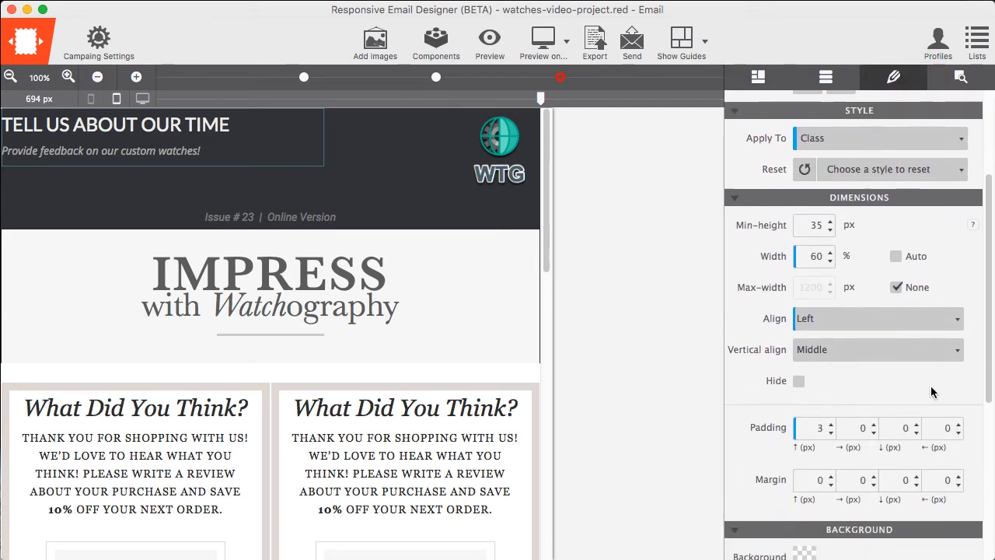
left_click(945, 425)
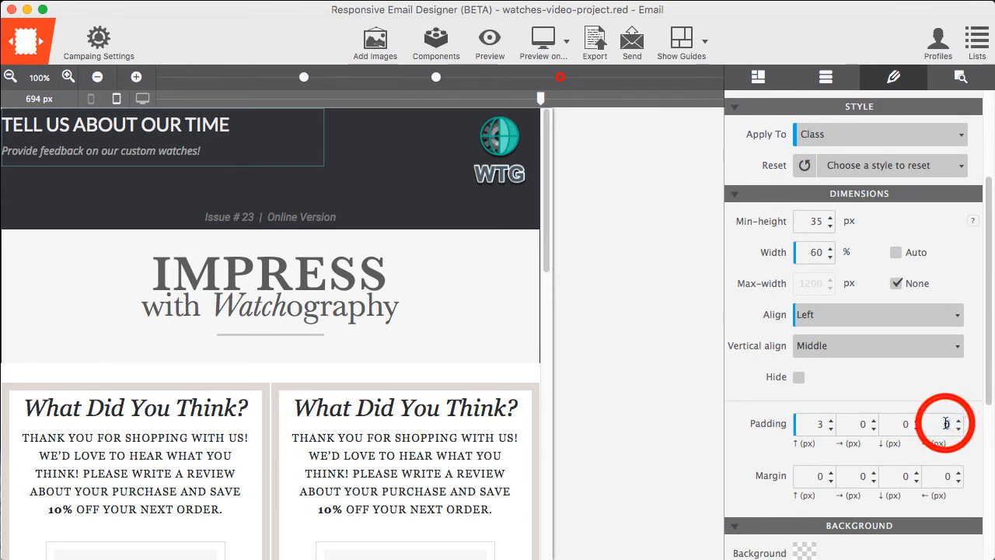
left_click(945, 423)
type("8")
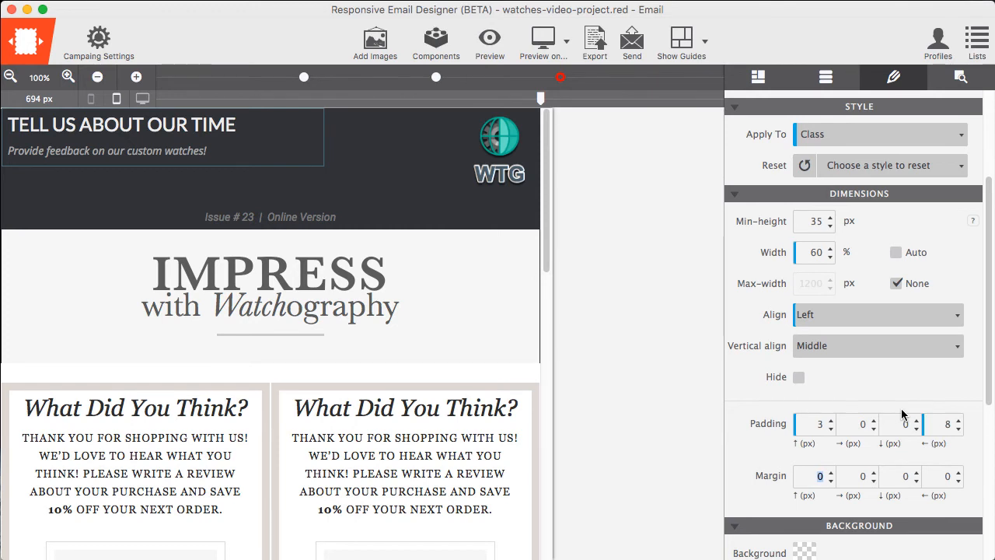
Step: Select the feedback column's container and set its side margins to 10 px
left_click(404, 408)
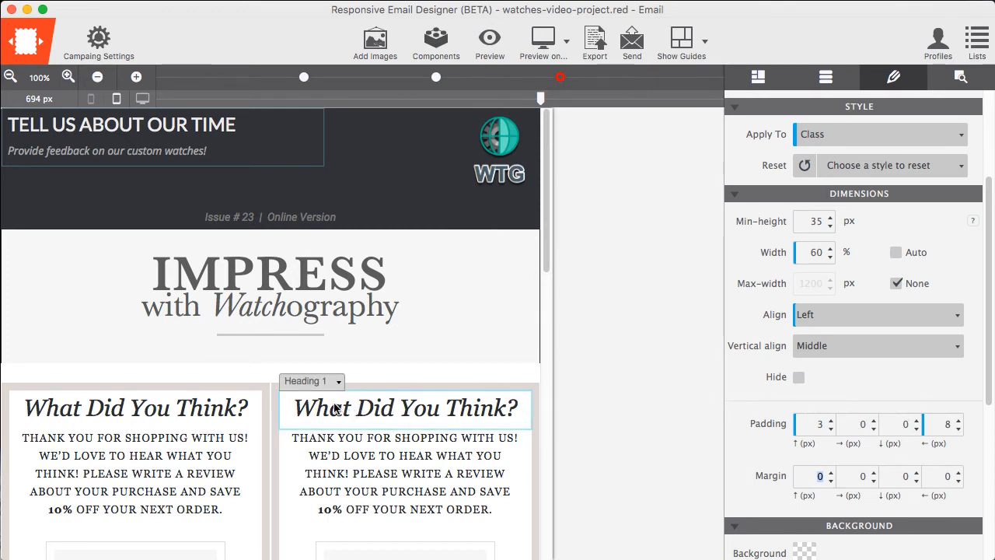
left_click(311, 382)
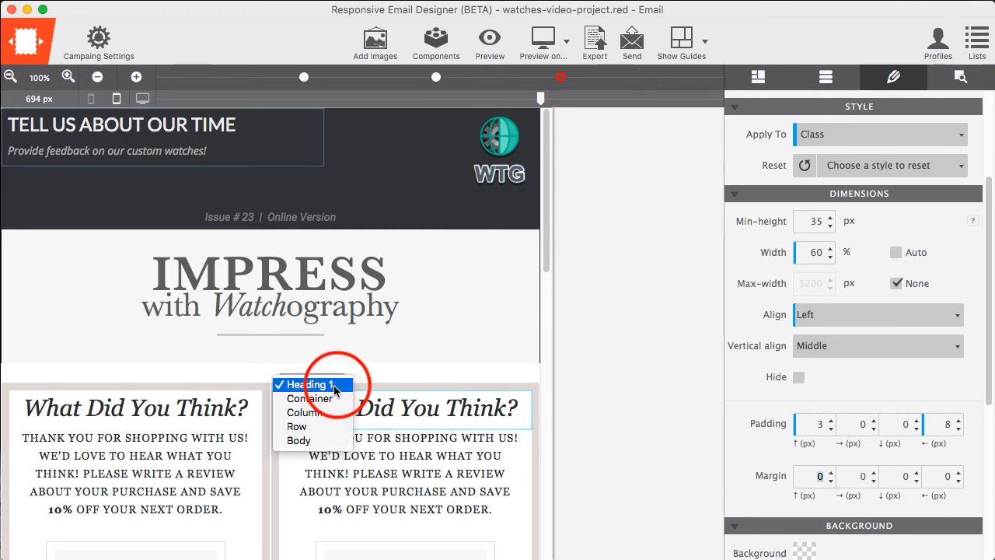
left_click(310, 398)
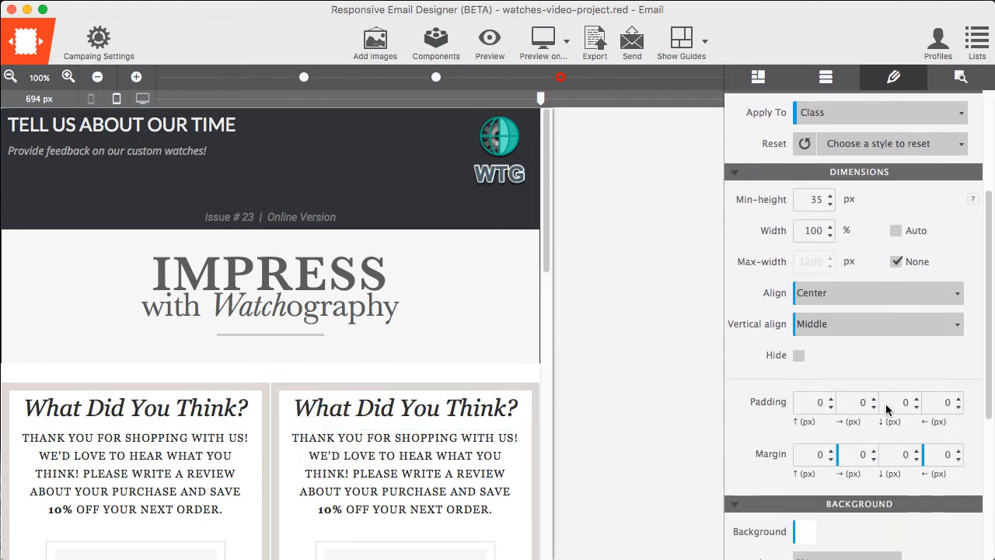
left_click(861, 450)
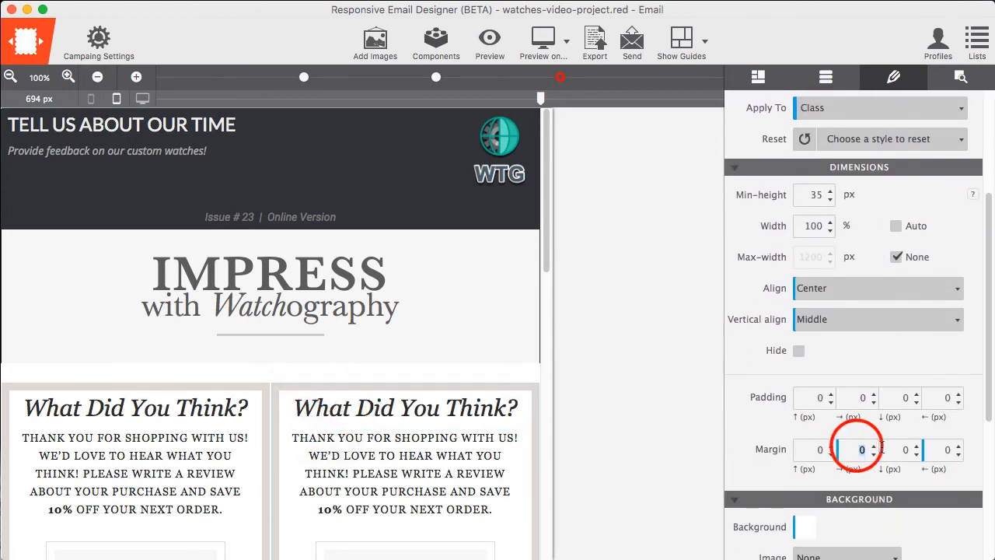
type("10")
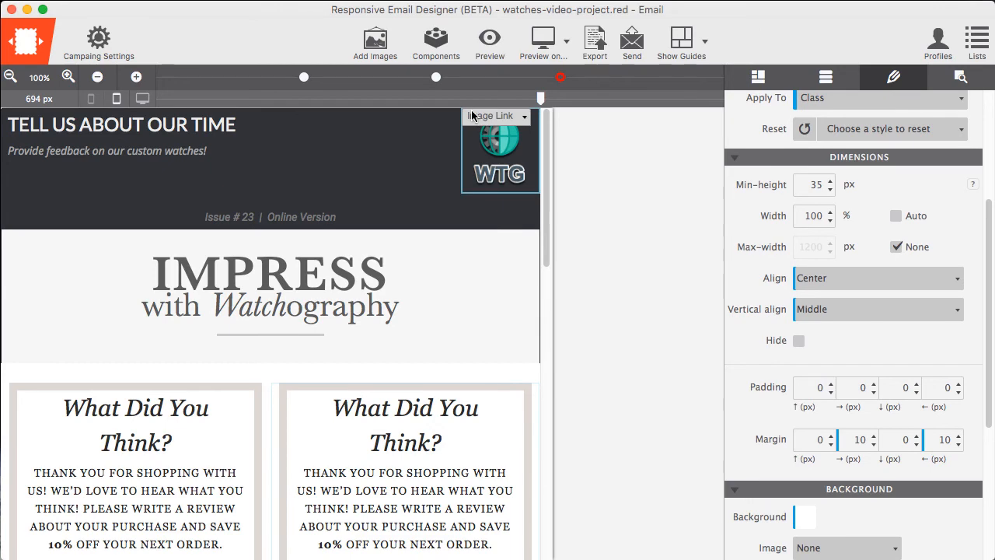
left_click(757, 76)
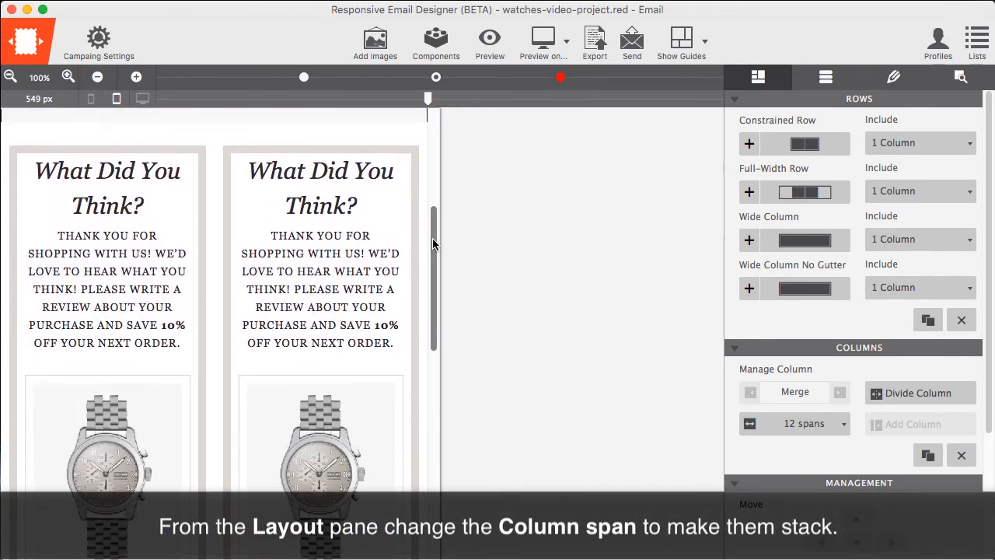
Step: Set both feedback columns to 12 spans so they stack vertically at 549 px
scroll("down", 3)
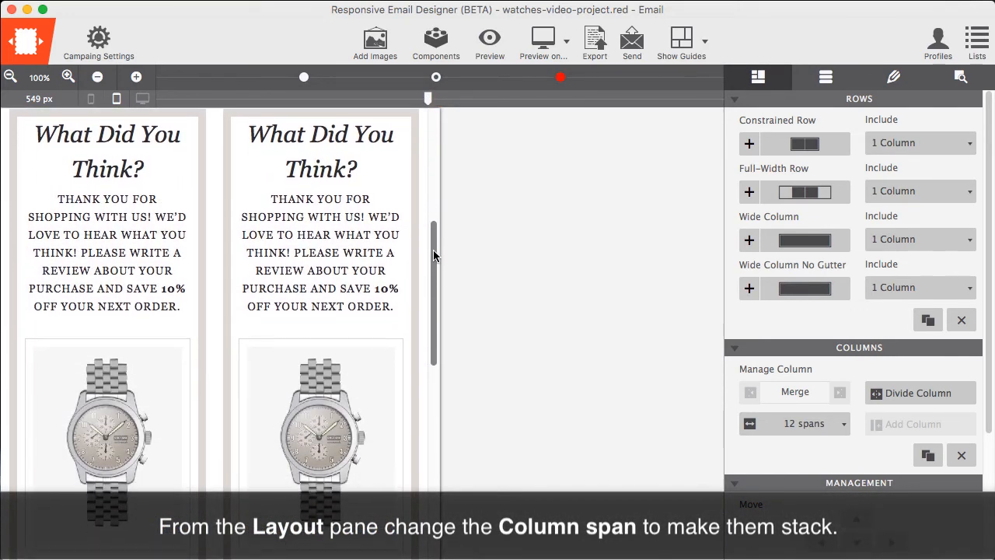
left_click(106, 153)
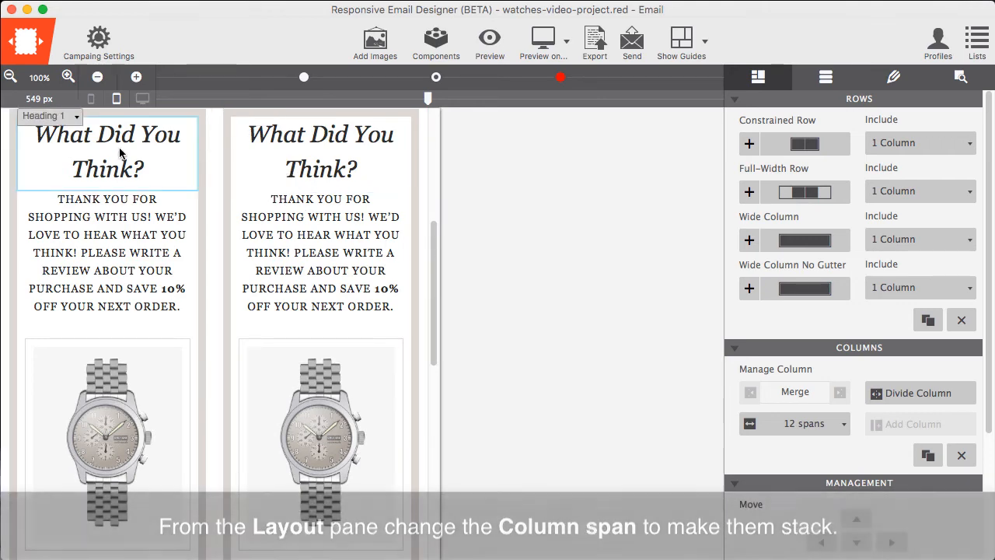
left_click(43, 115)
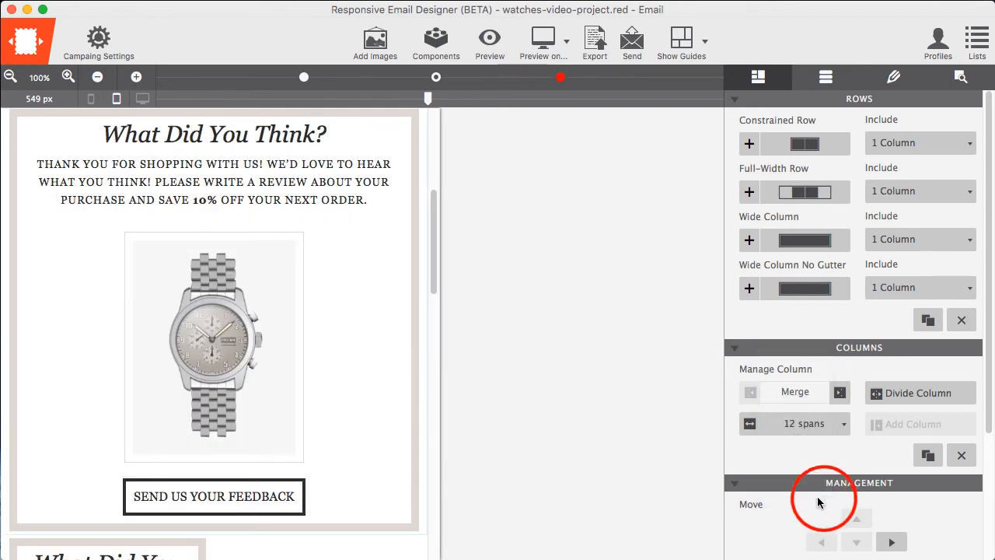
mouse_move(431, 267)
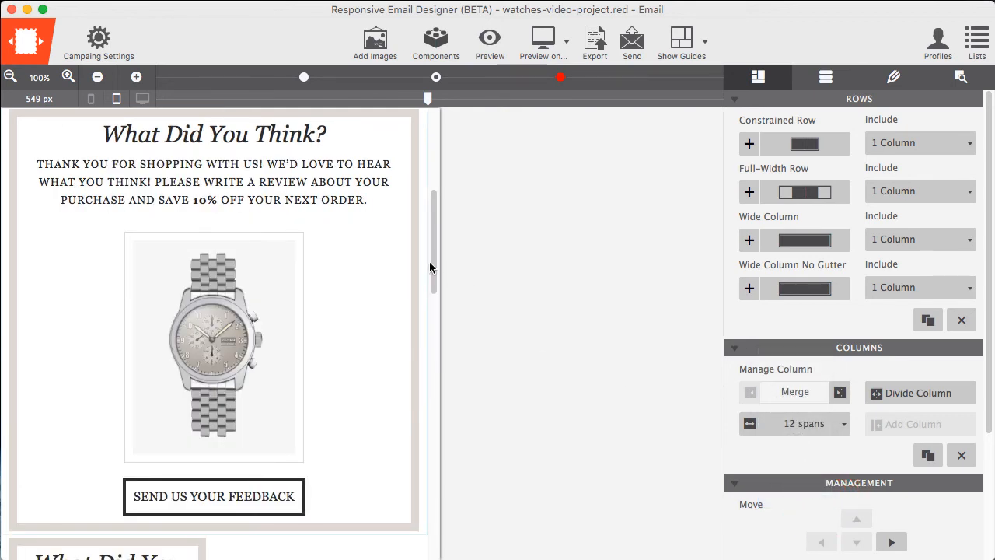
scroll("down", 3)
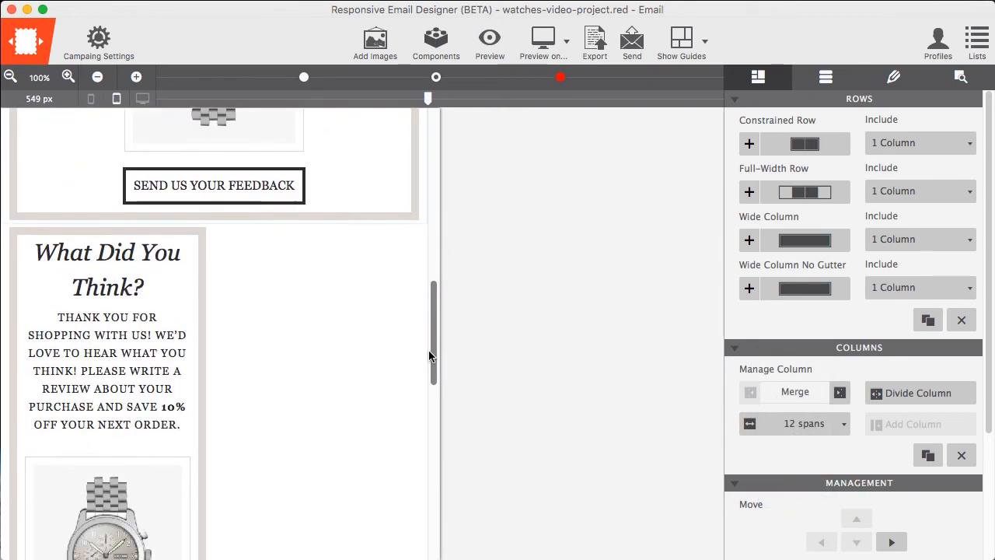
scroll("down", 3)
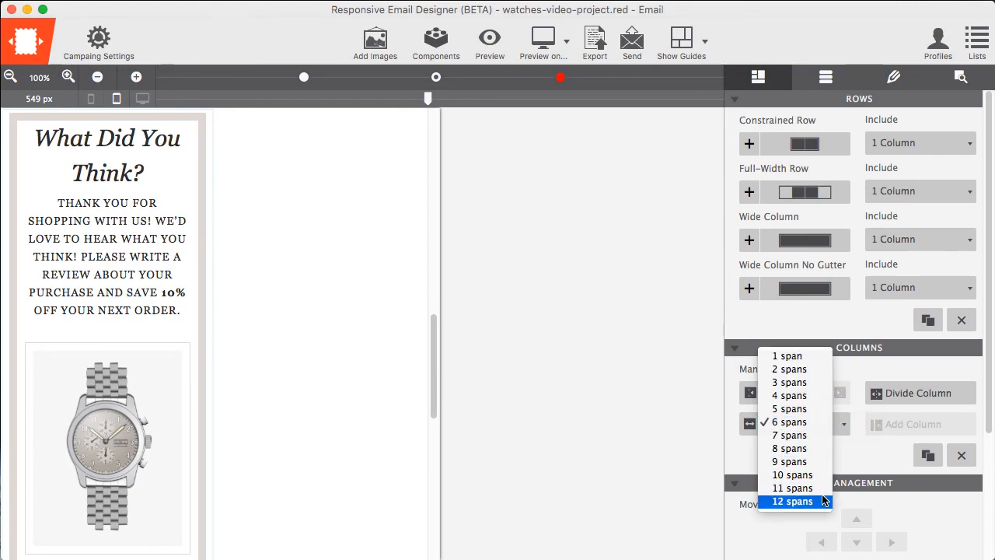
left_click(794, 500)
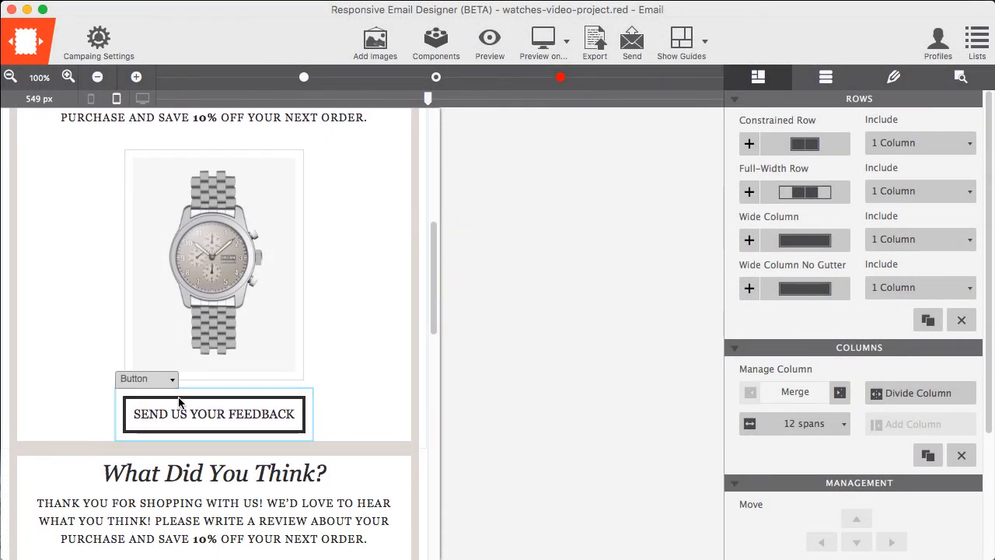
Step: Select the feedback button's container and give it 5 px top and bottom margins in Design
left_click(146, 379)
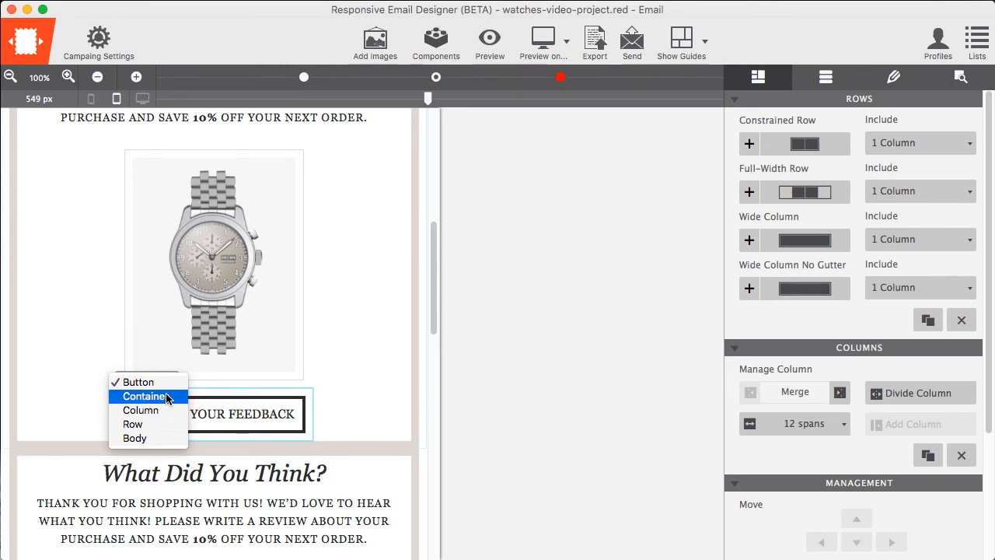
left_click(145, 397)
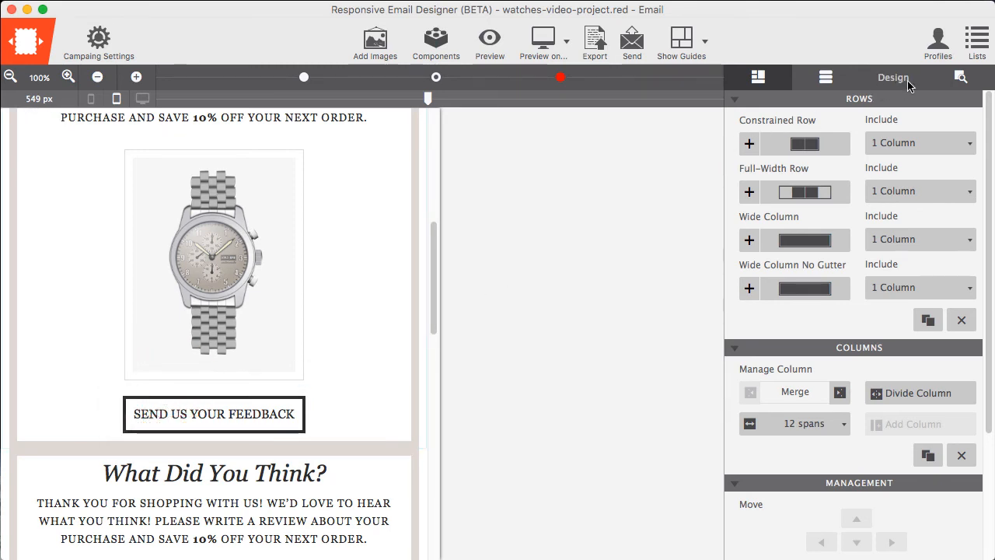
left_click(894, 78)
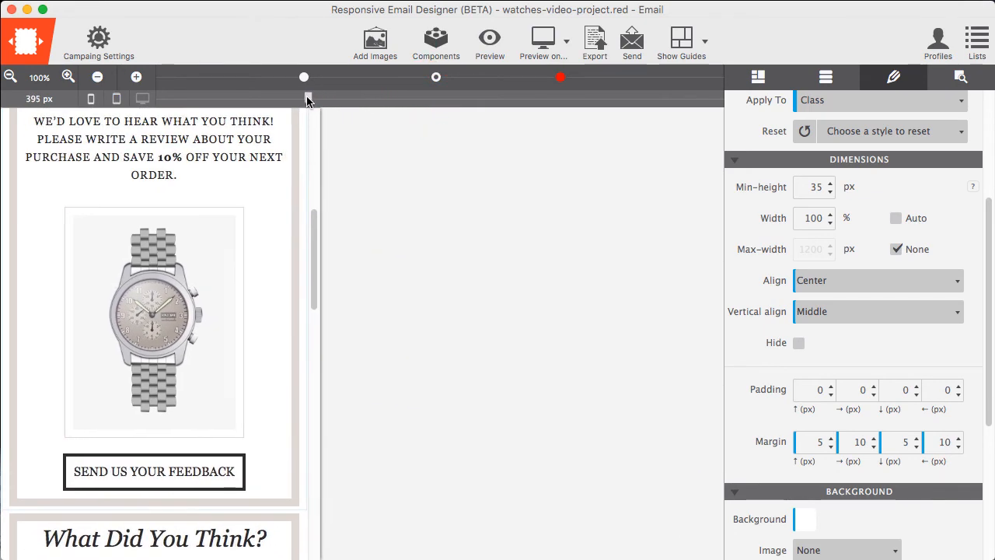
Step: Widen the preview to about 797 px so the feedback columns sit side by side
left_click_drag(308, 98, 370, 97)
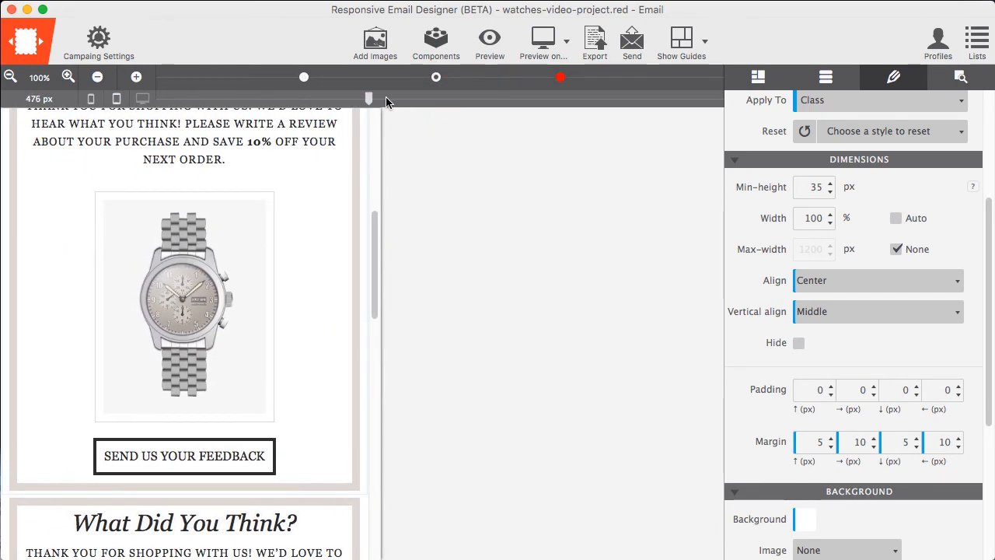
left_click_drag(368, 99, 619, 100)
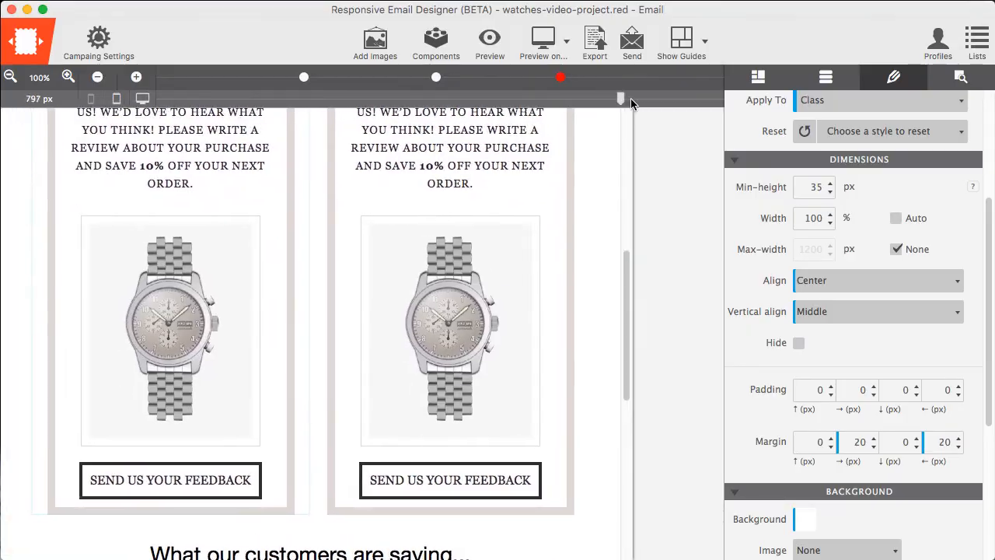